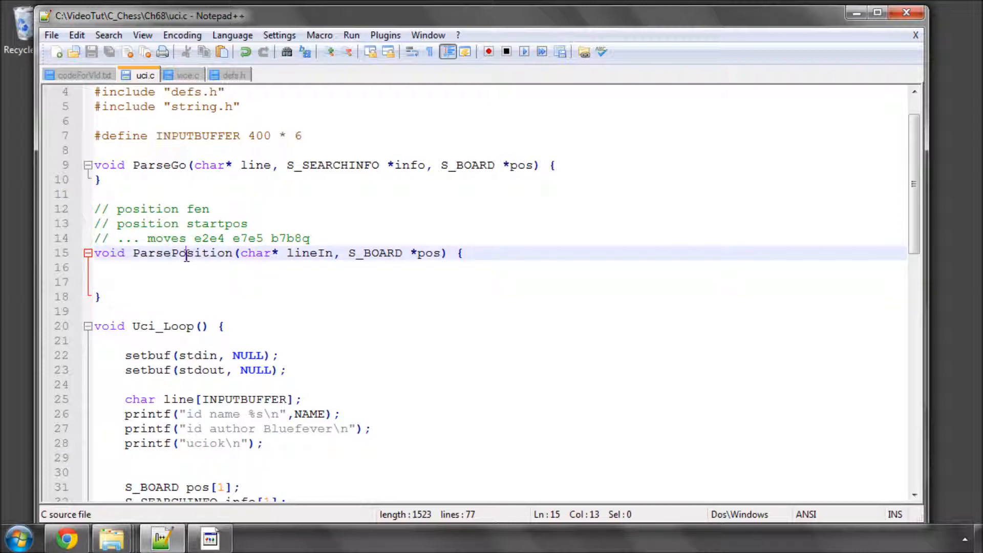
Inspect the empty ParsePosition in uci.c, then cd into C:\VideoTut\C_Chess\Ch68 in cmd.
double_click(182, 252)
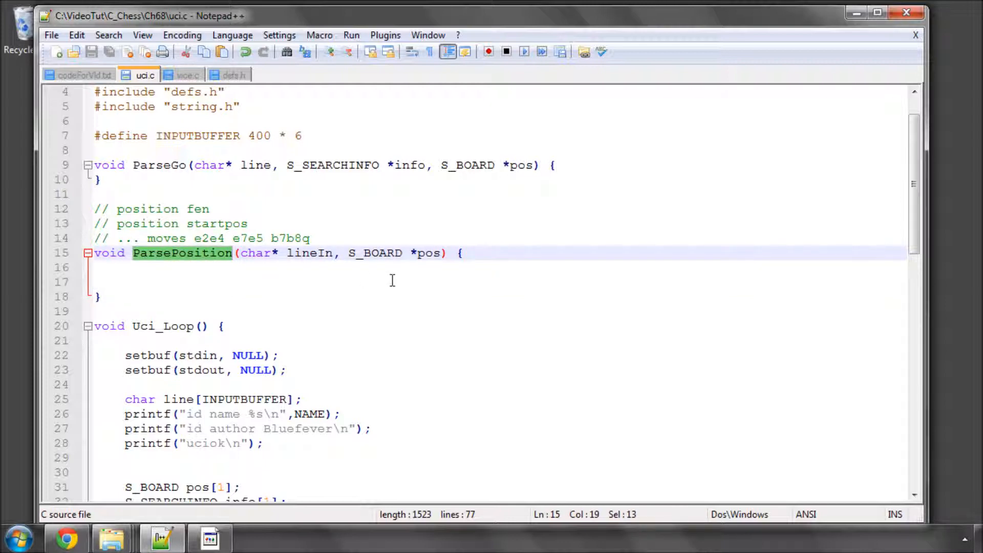
click(128, 281)
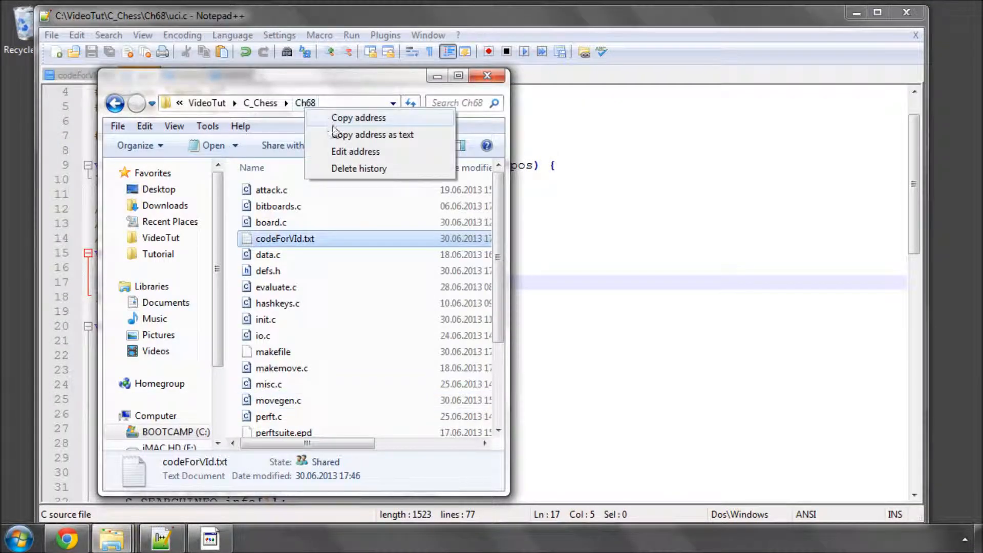
click(19, 539)
text(cd)
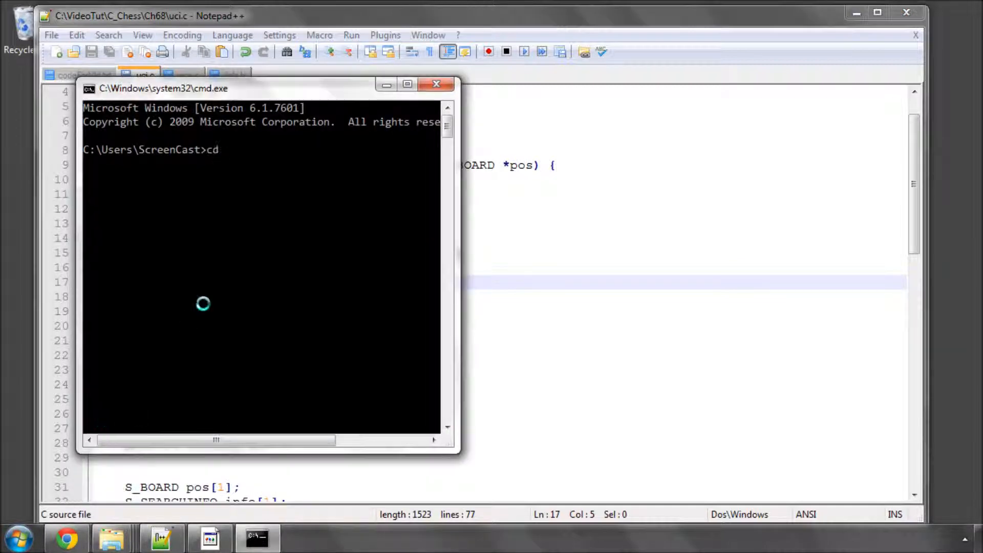
text(C:\VideoTut\C_Chess\Ch68)
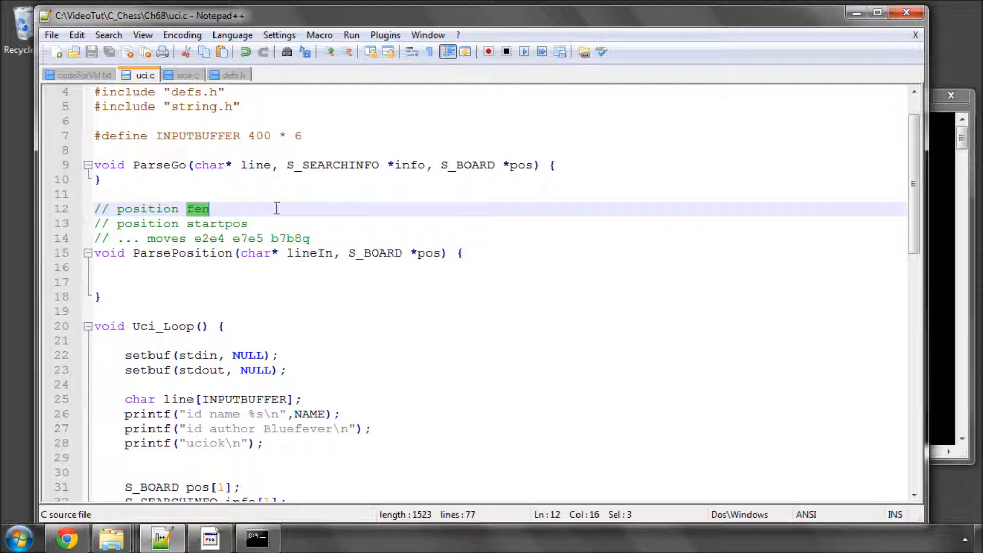
Highlight 'fen' and the example moves in the position-format comments above ParsePosition.
double_click(216, 223)
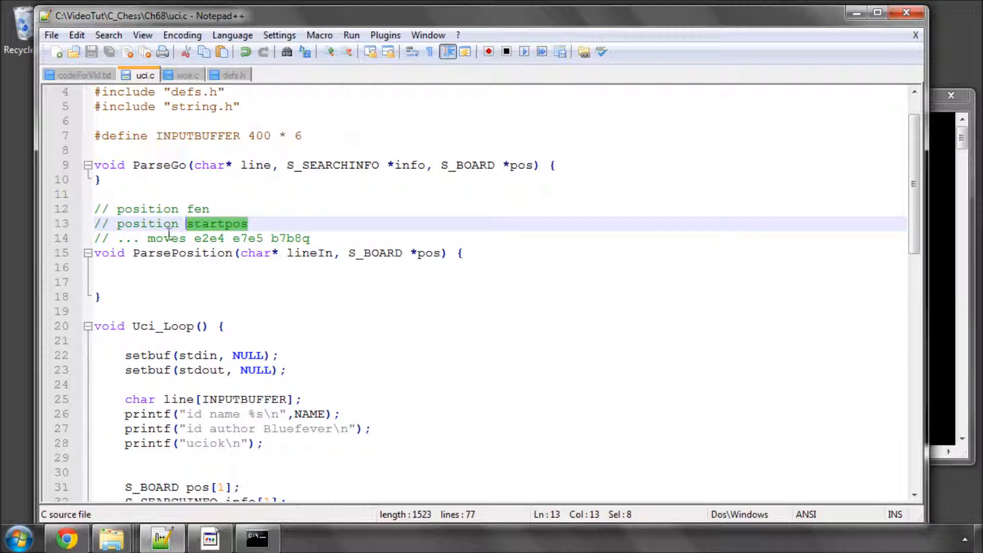
click(147, 238)
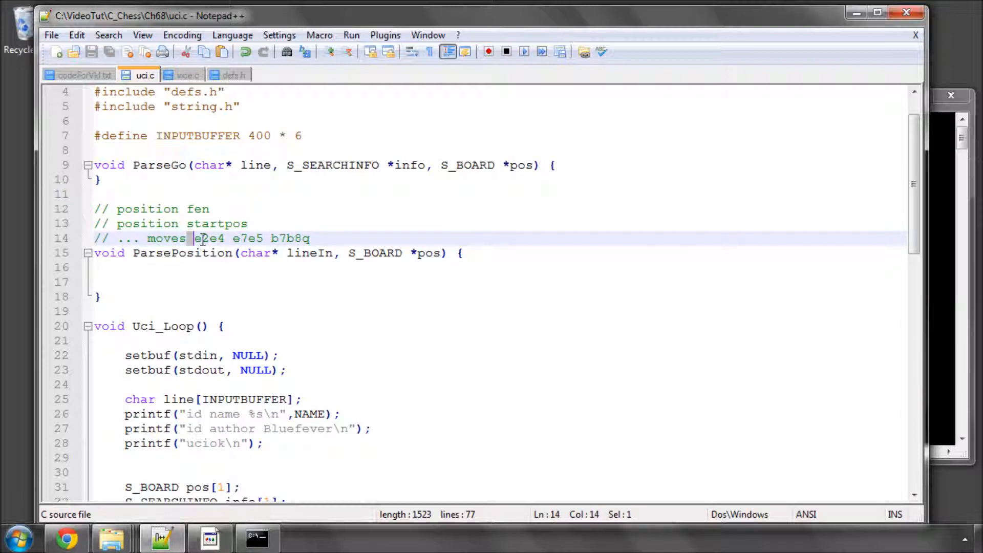
drag(193, 238, 304, 238)
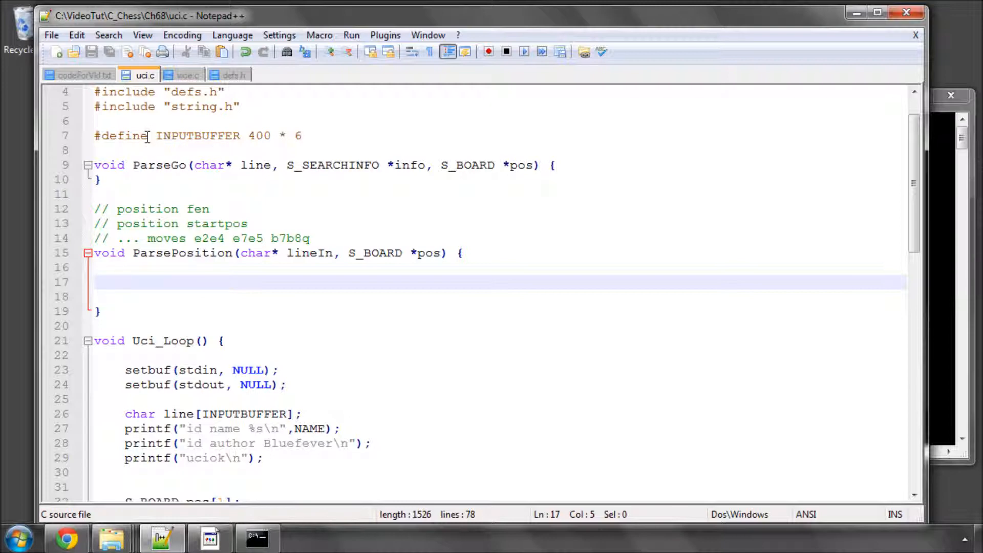
mouse_move(75, 75)
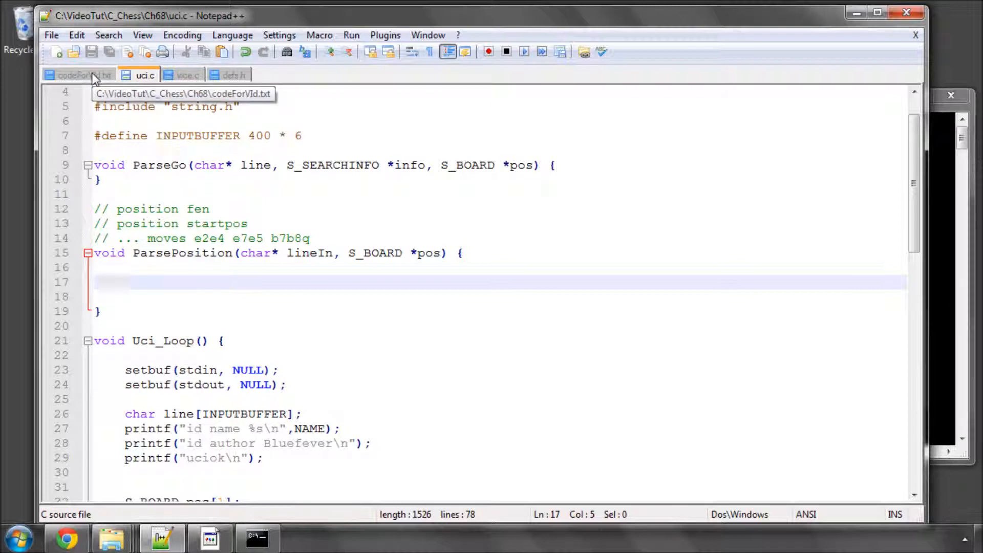
Copy the startpos/fen parsing code from codeForVid.txt into ParsePosition in uci.c.
click(80, 75)
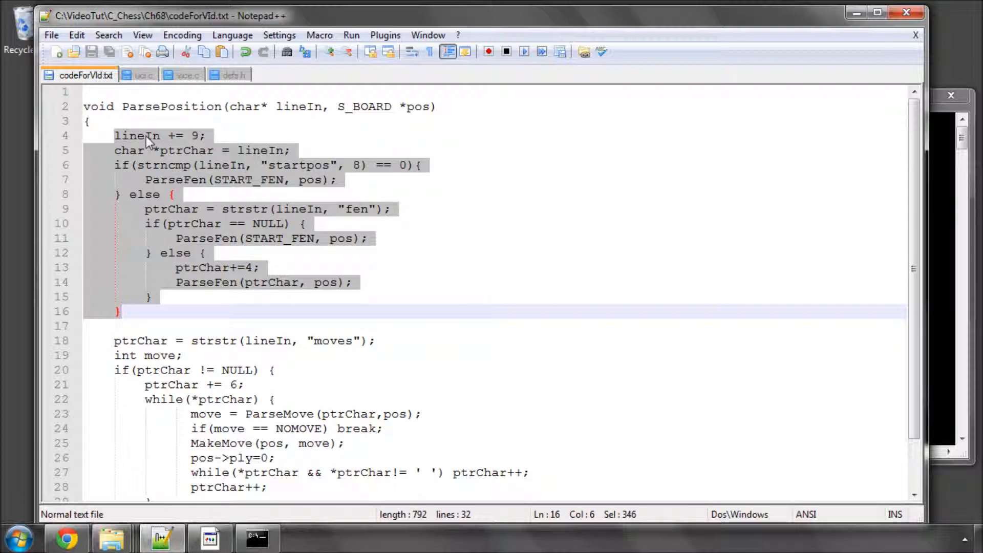
click(143, 75)
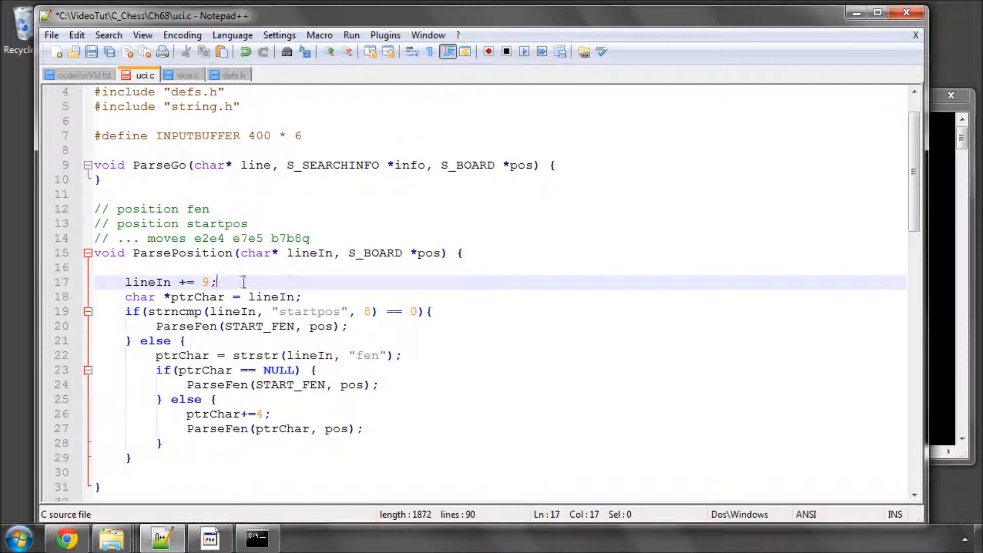
double_click(148, 282)
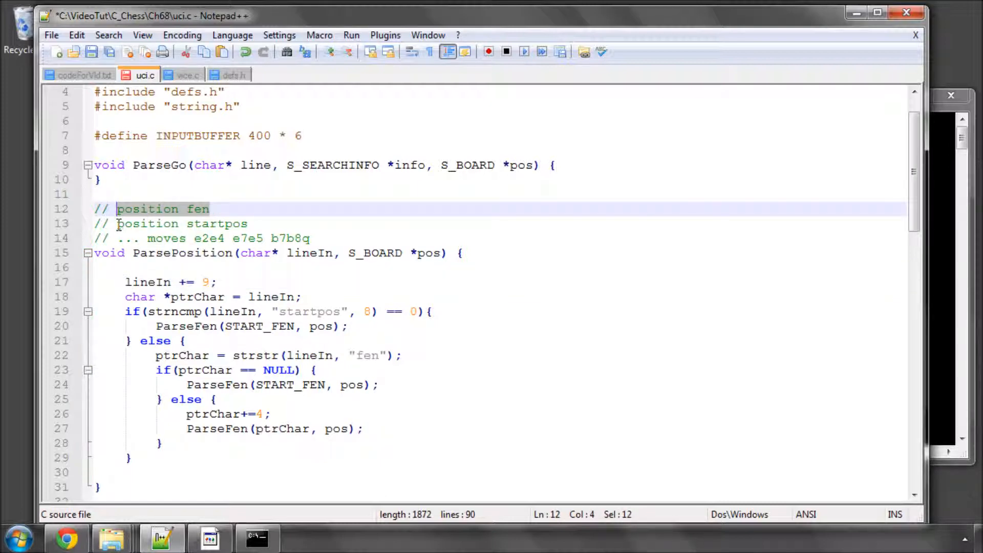
click(188, 223)
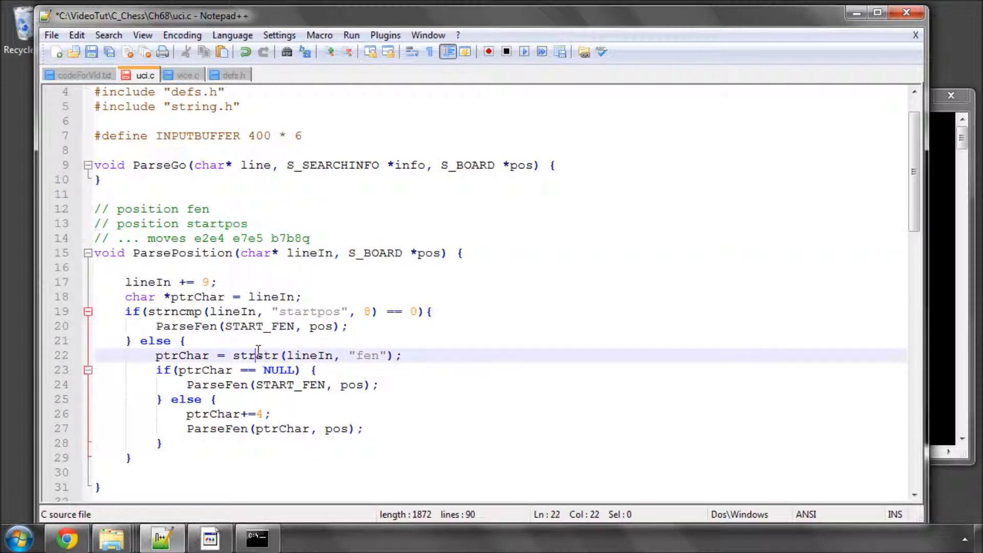
Add a blank line after the ptrChar declaration; review the lineIn and strncmp startpos checks.
double_click(254, 355)
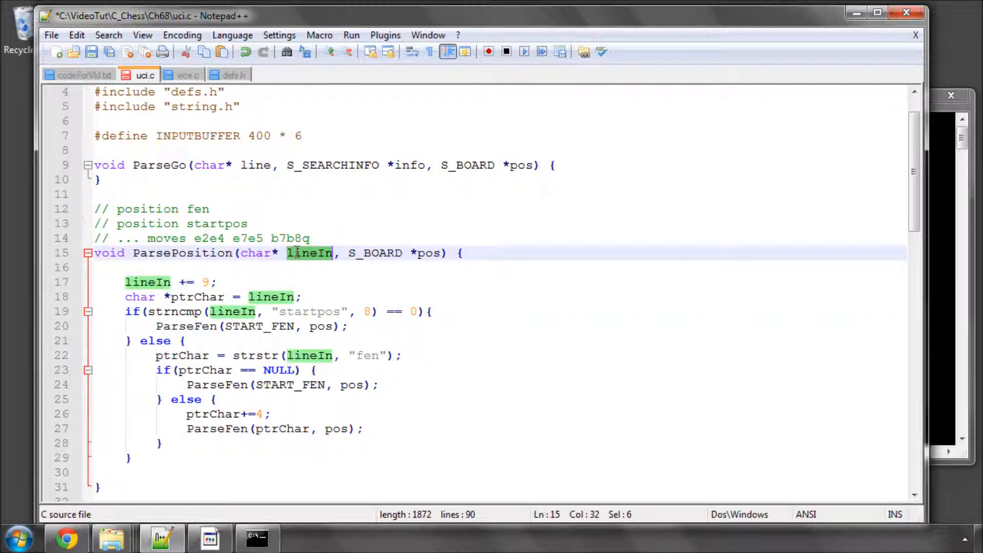
click(185, 209)
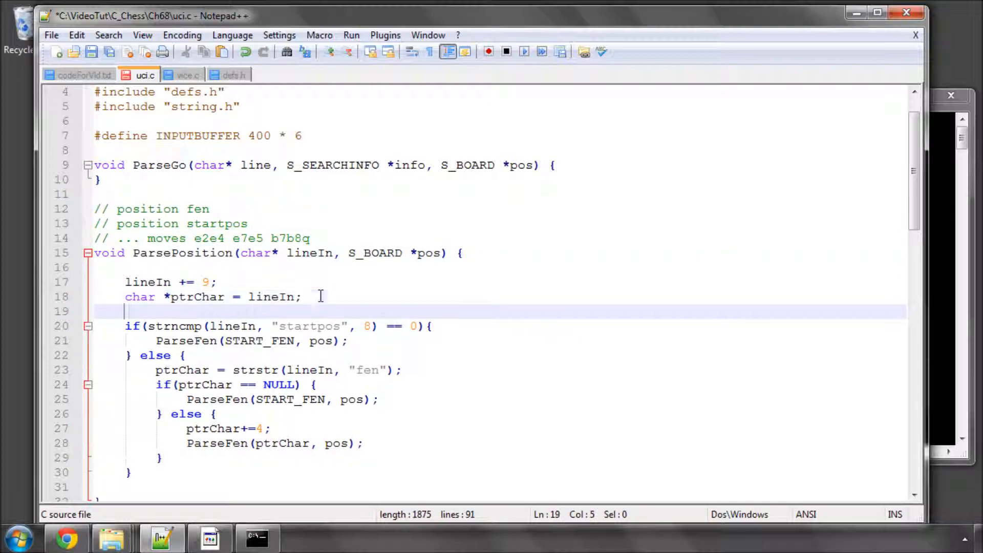
double_click(174, 326)
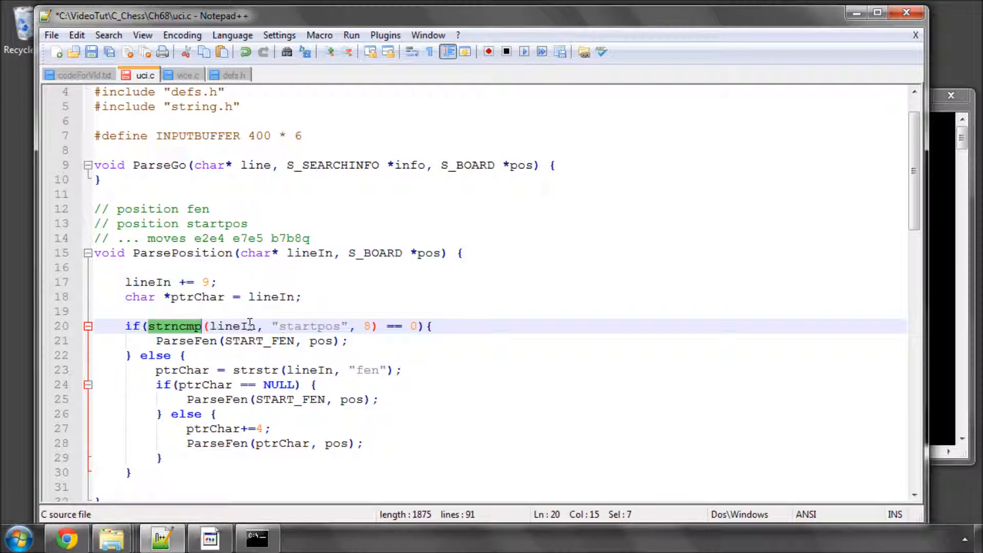
double_click(308, 326)
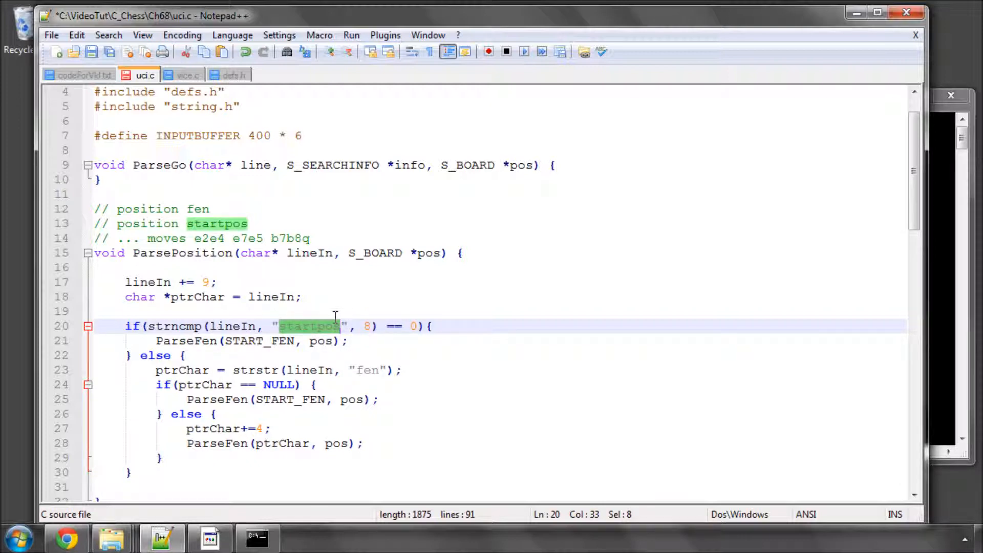
double_click(173, 326)
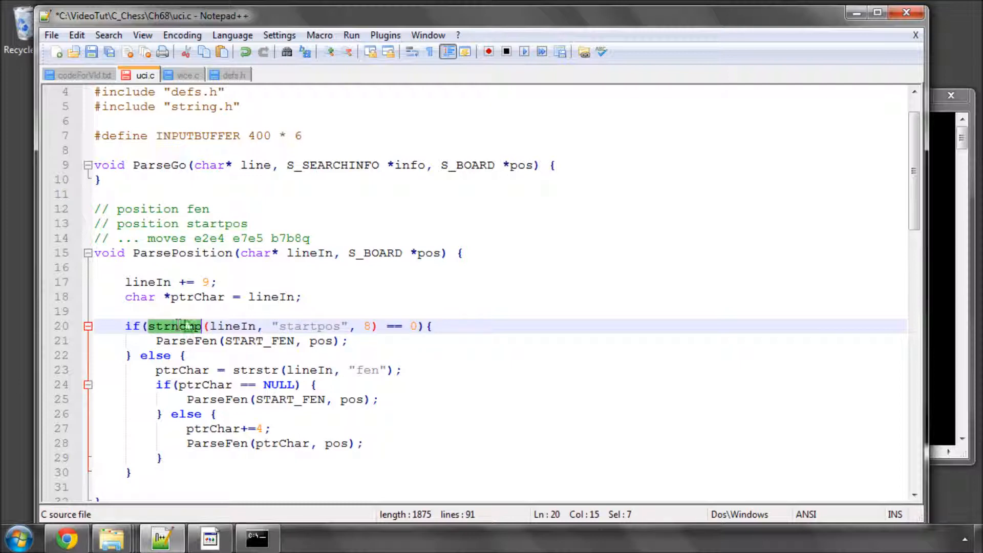
click(420, 326)
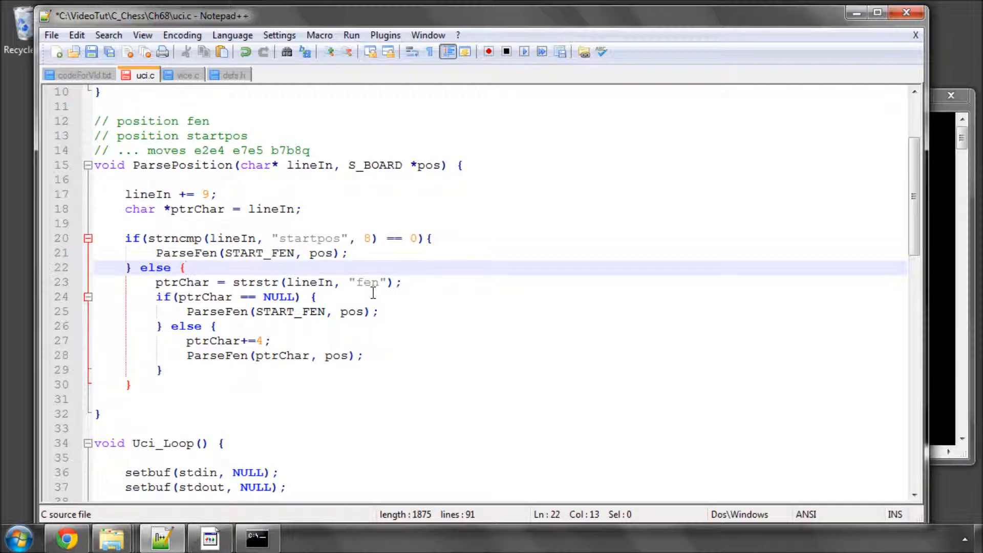
Change the position-fen comment above ParsePosition to read 'position fen fenstr'.
double_click(366, 281)
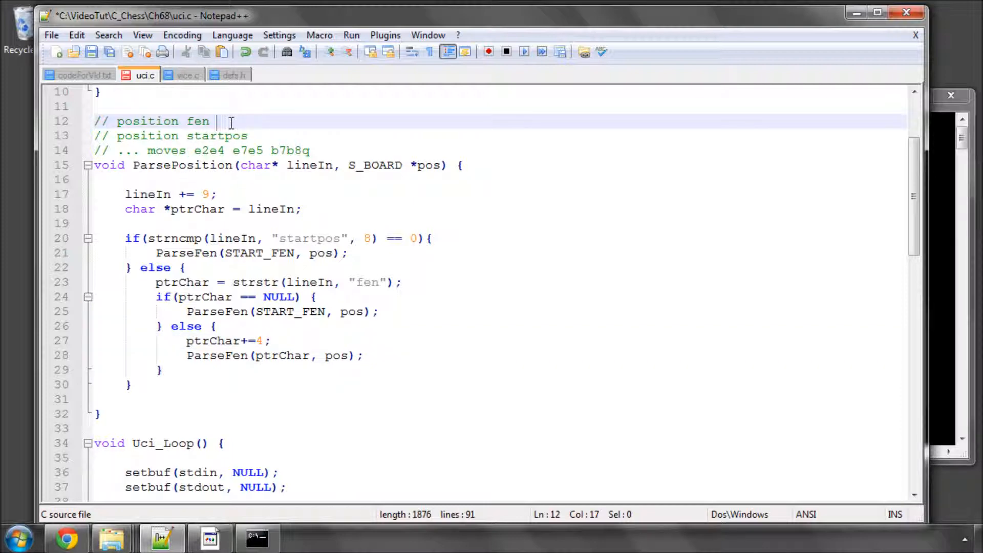
text(//sadfas)
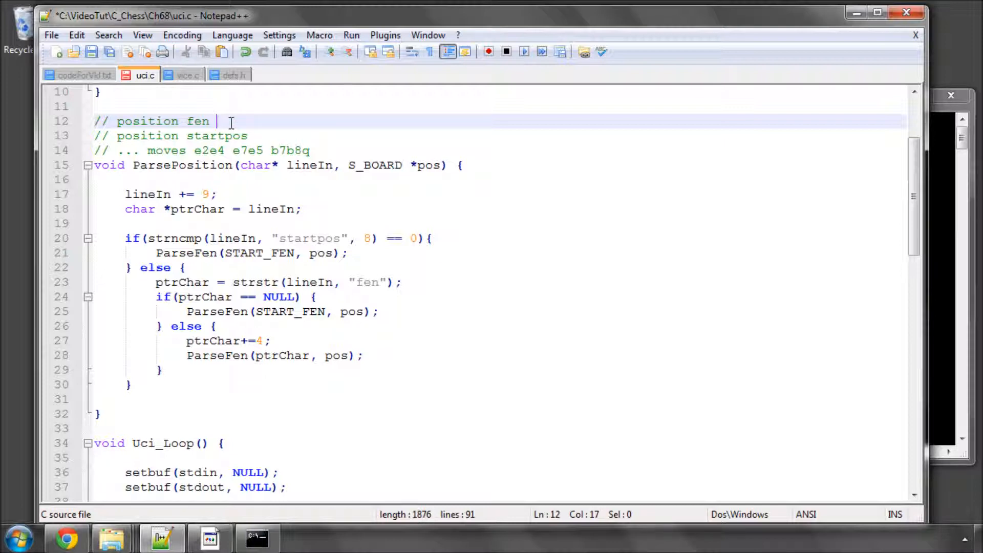
text(fenstr)
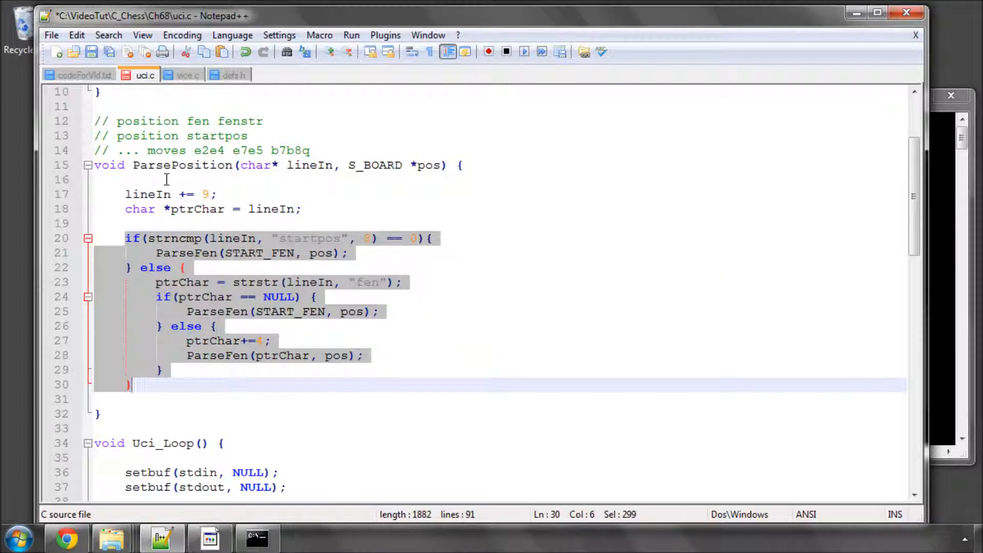
double_click(166, 150)
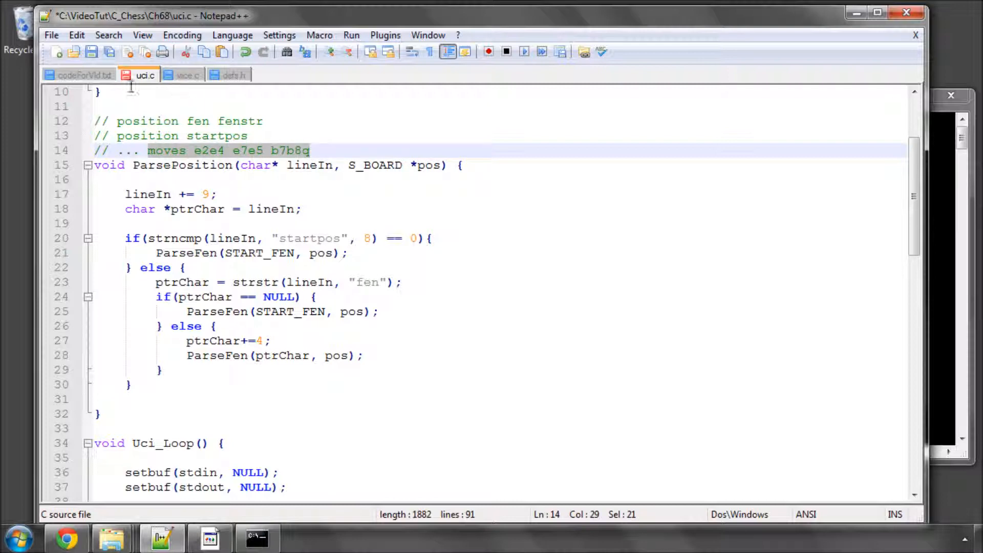
Paste the strstr 'moves' lookup from codeForVid.txt into ParsePosition in uci.c.
click(80, 75)
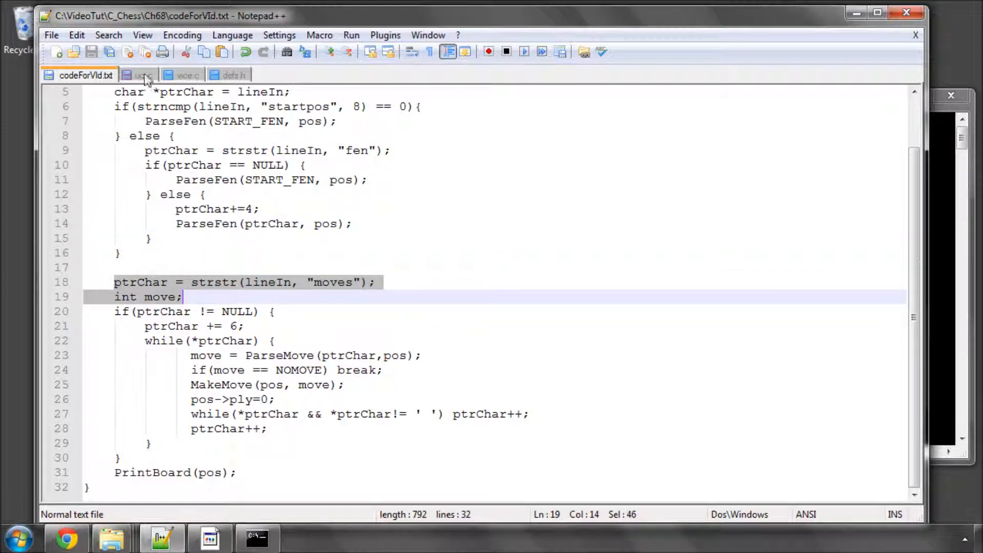
click(143, 74)
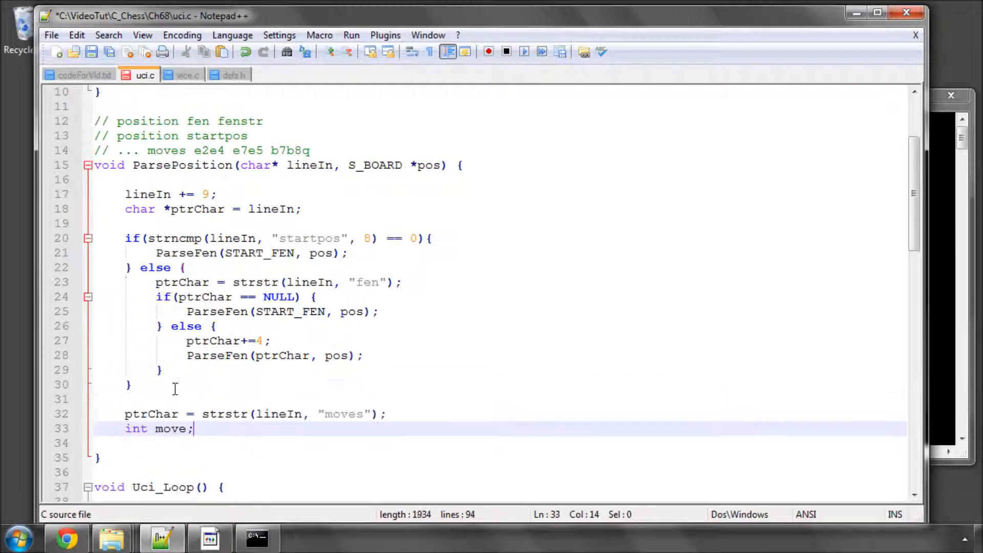
double_click(170, 297)
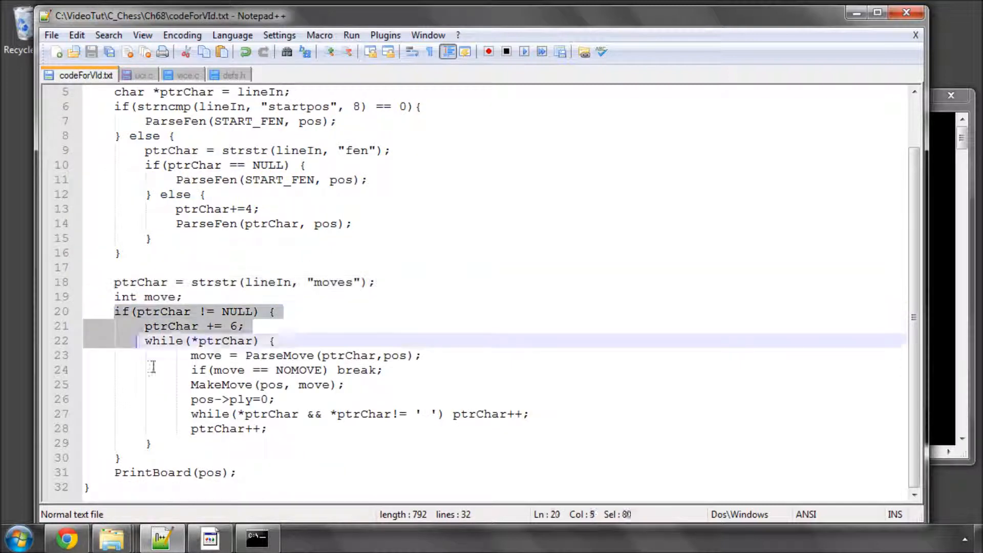
Add the ParseMove/MakeMove while loop and PrintBoard(pos), reviewing the moves pointer logic.
click(145, 75)
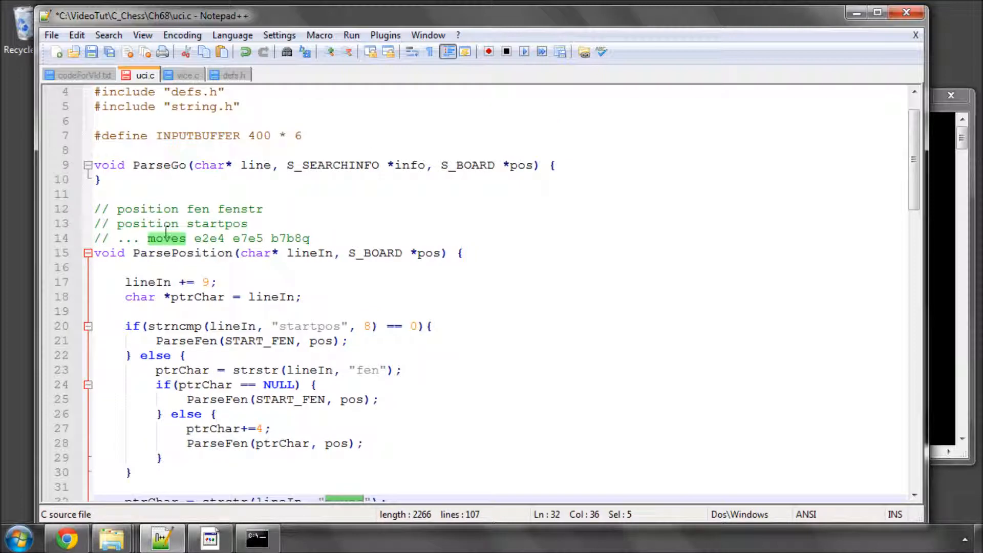
scroll(down, 3)
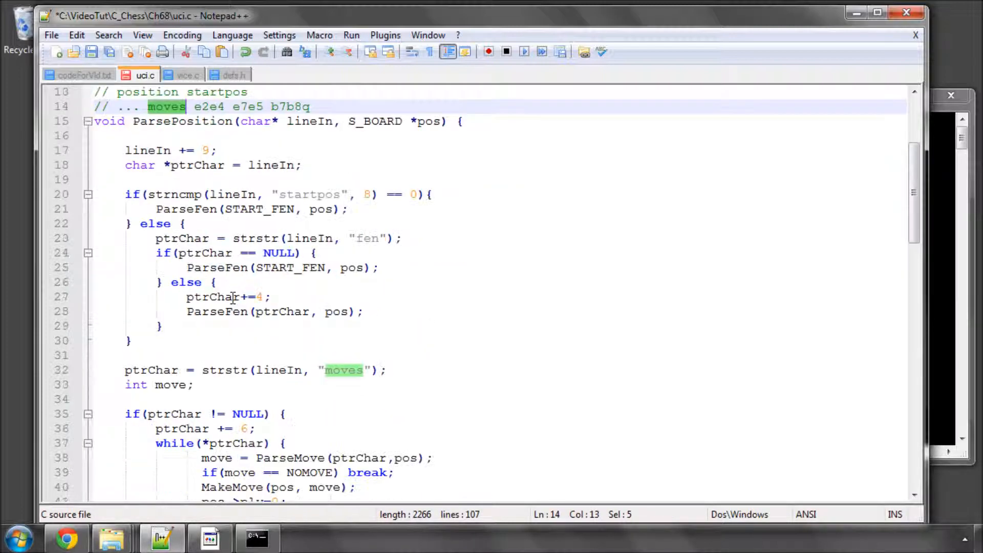
scroll(down, 3)
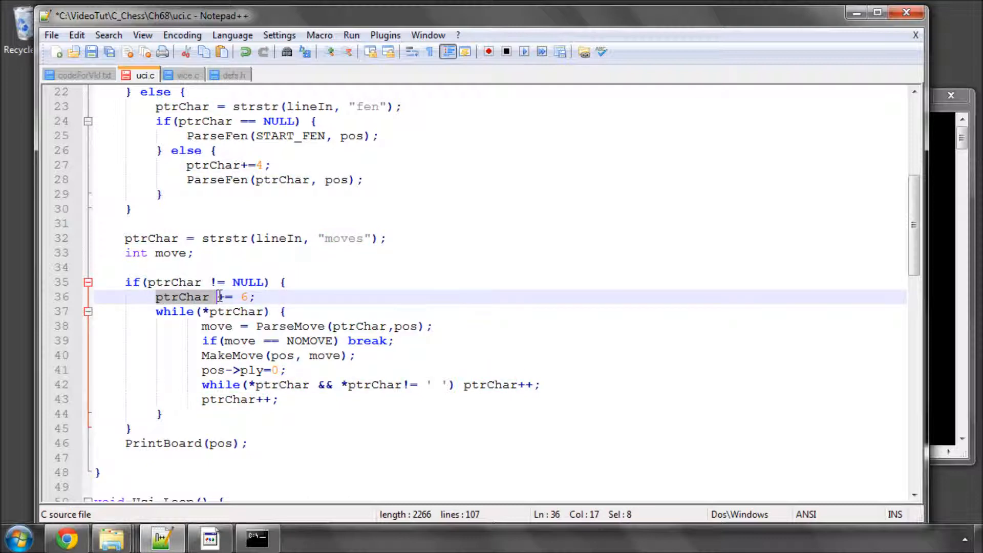
click(378, 238)
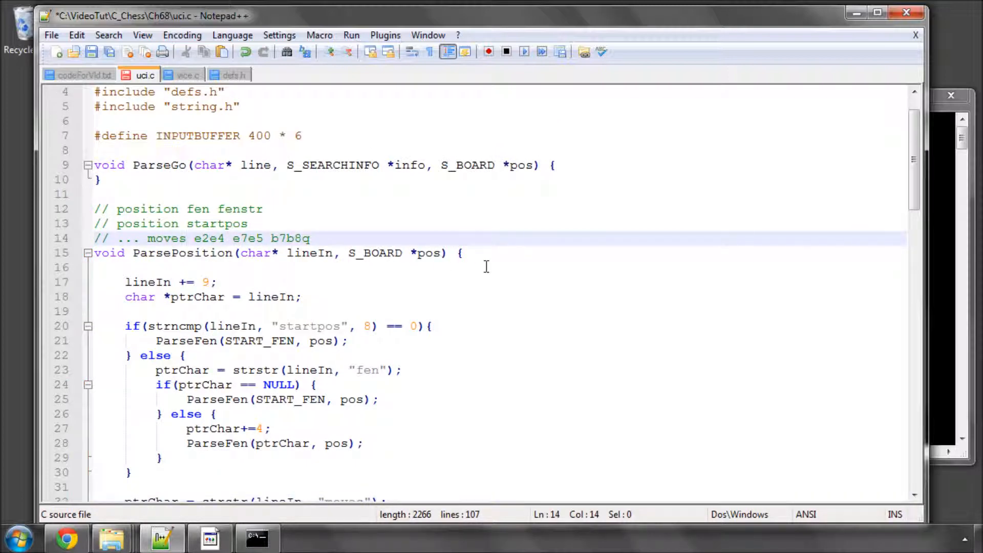
scroll(down, 3)
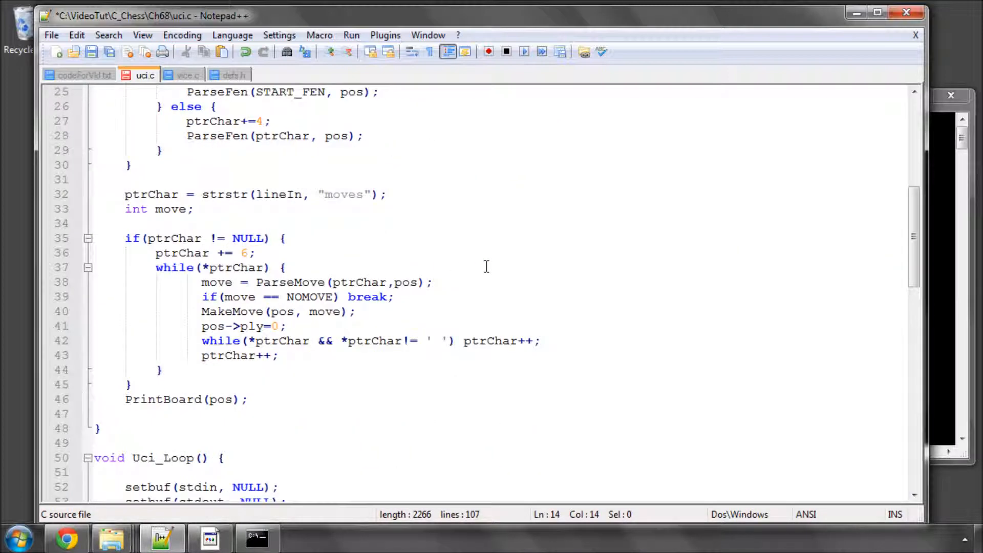
double_click(235, 268)
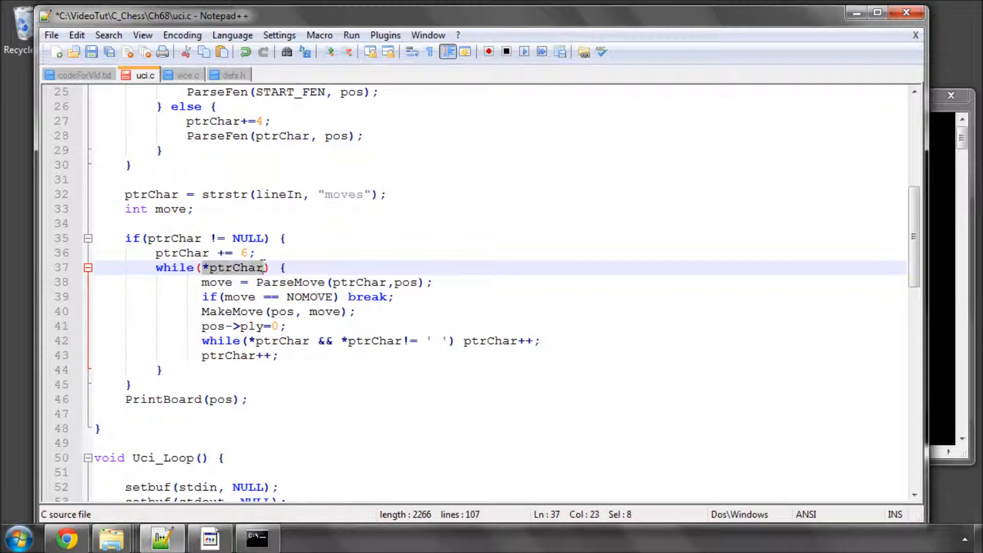
double_click(358, 282)
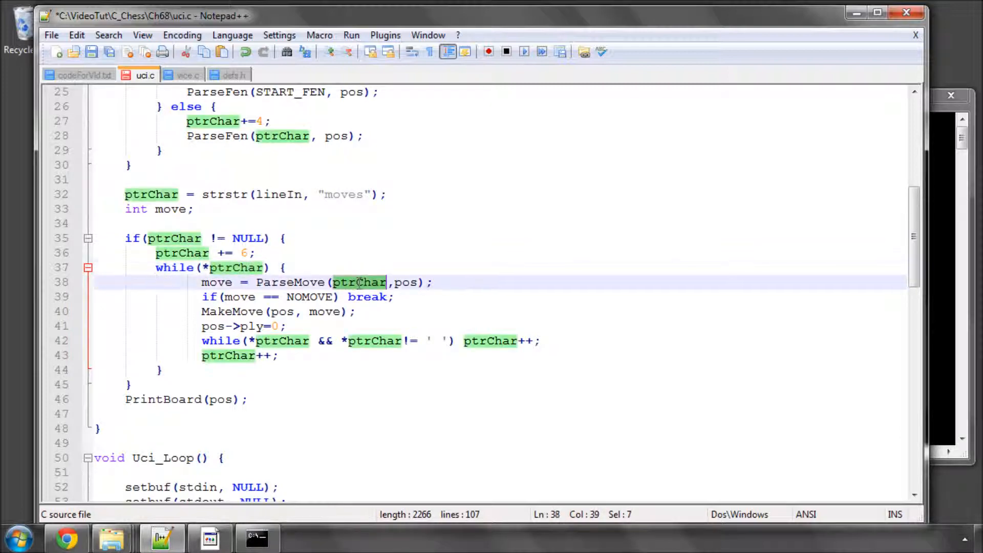
scroll(up, 3)
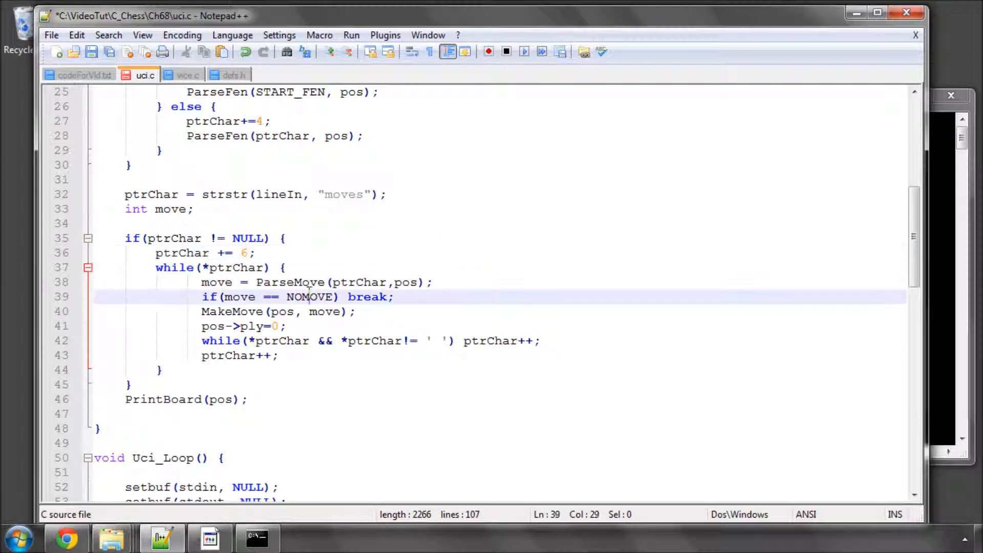
double_click(309, 296)
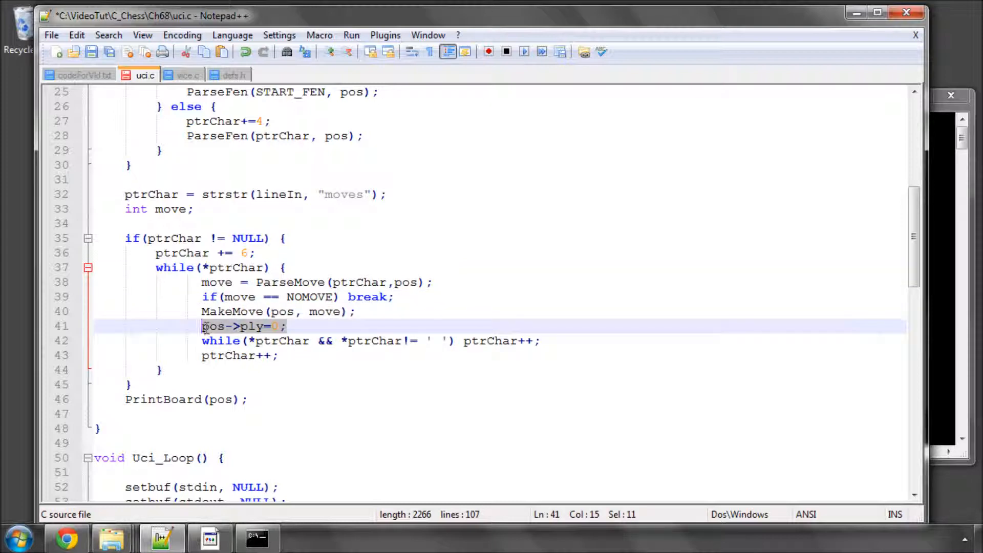
double_click(232, 312)
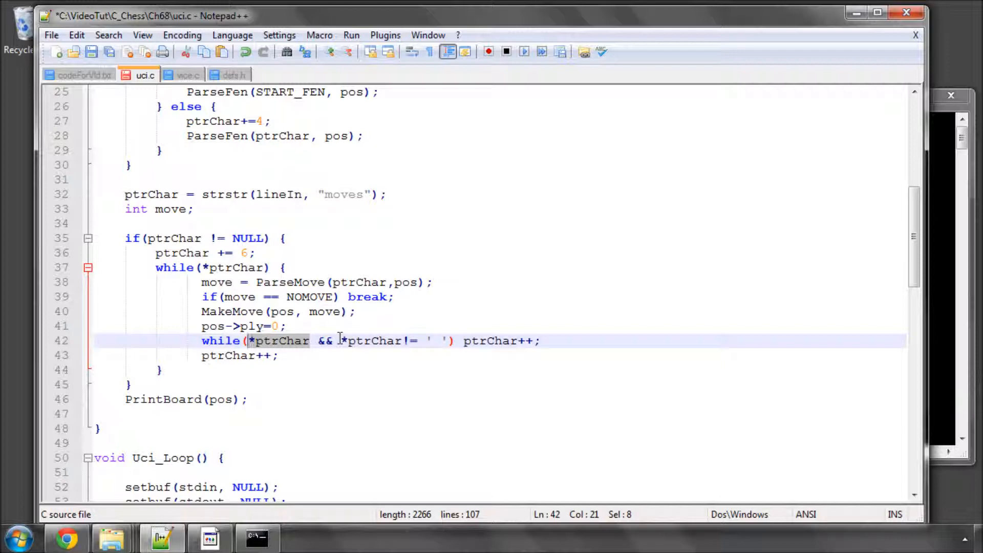
drag(343, 341, 420, 341)
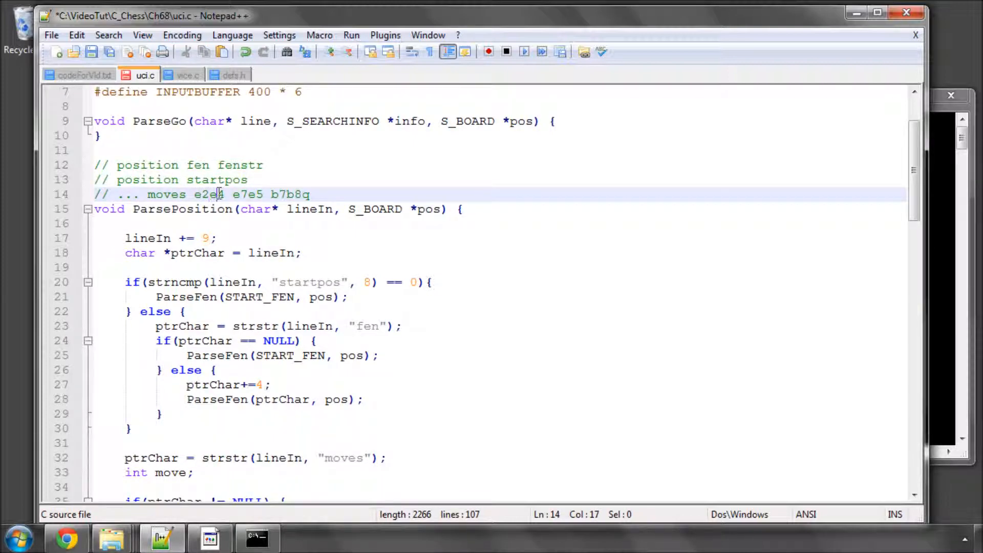
scroll(down, 3)
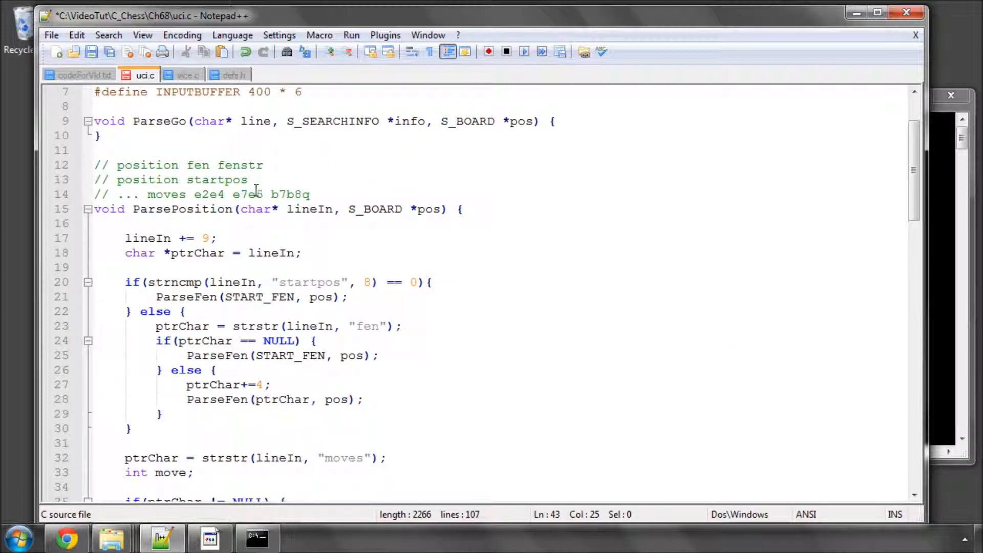
scroll(down, 3)
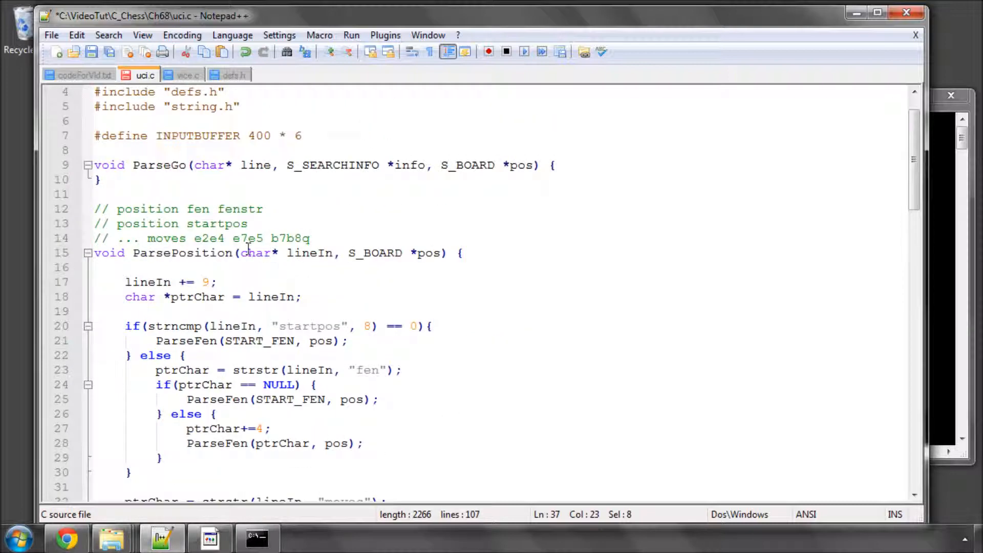
double_click(248, 239)
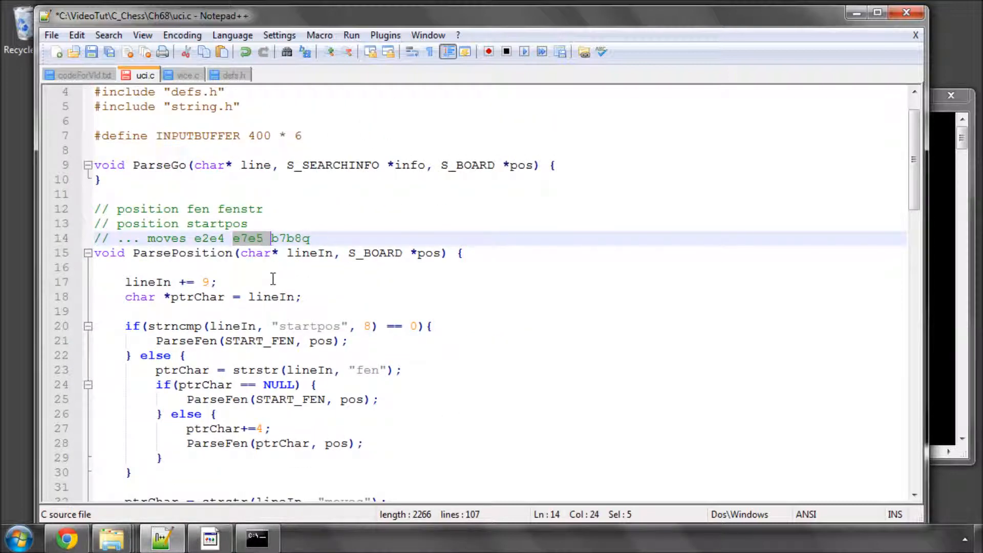
scroll(down, 3)
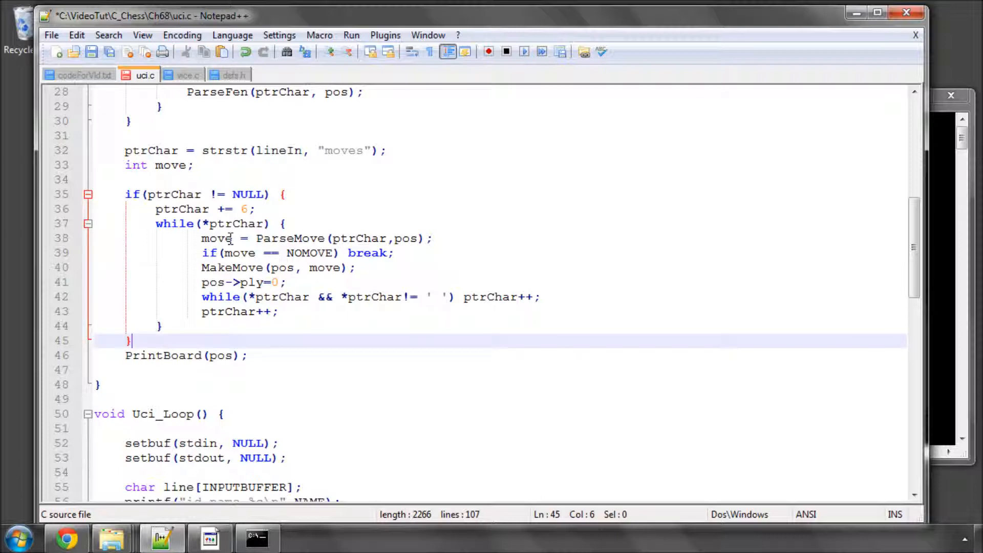
mouse_move(247, 362)
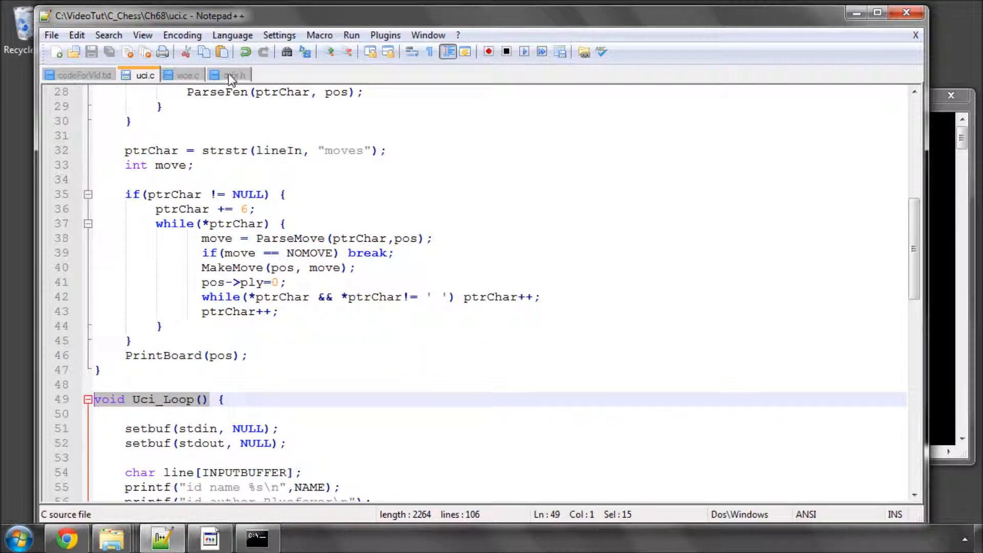
Delete the leftover free call from vice.c's main, checking uci.c and defs.h's Uci_Loop extern.
click(235, 75)
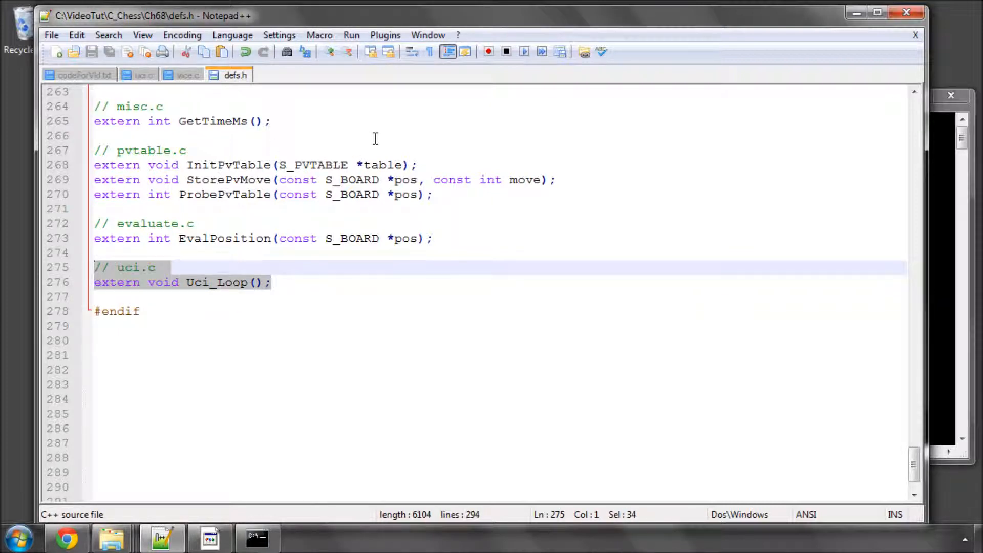
click(190, 75)
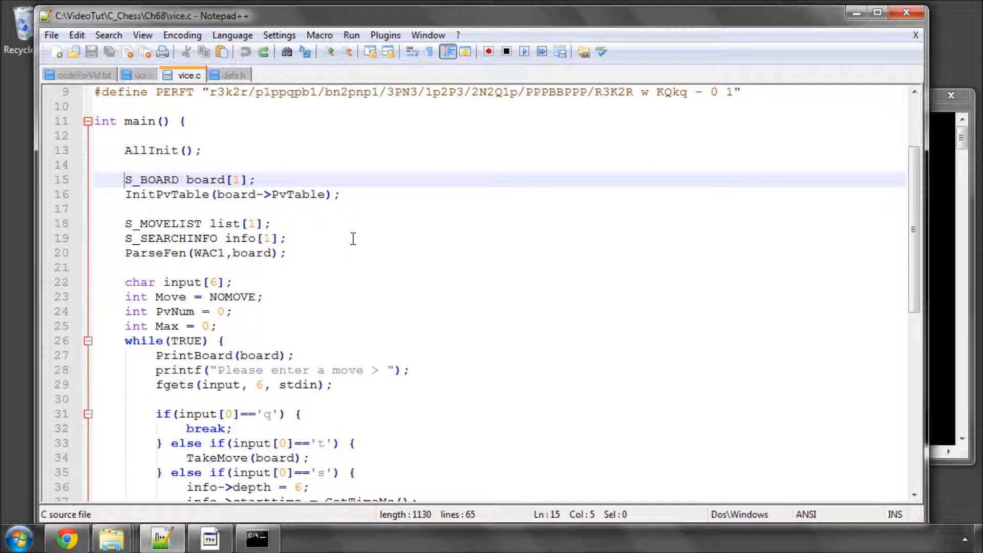
scroll(down, 3)
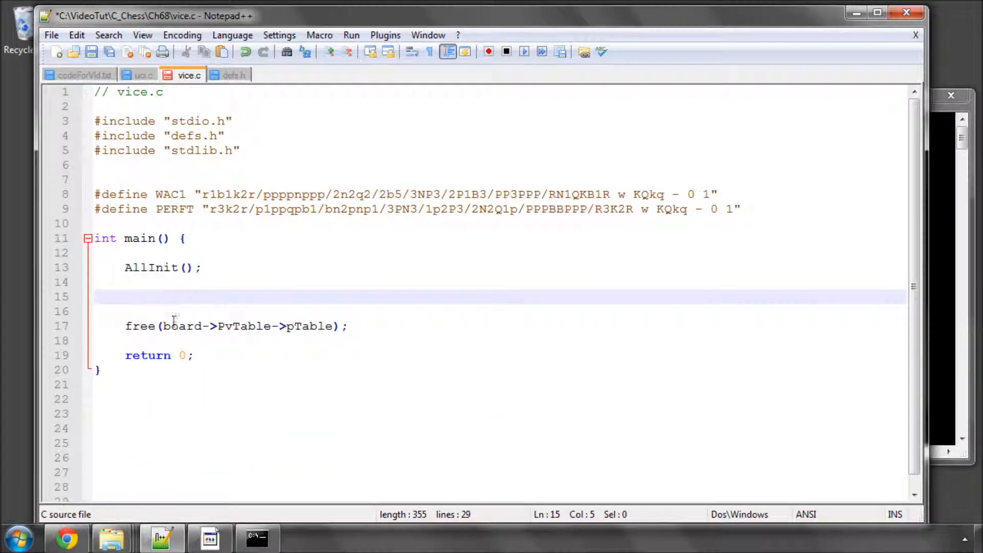
key(Delete)
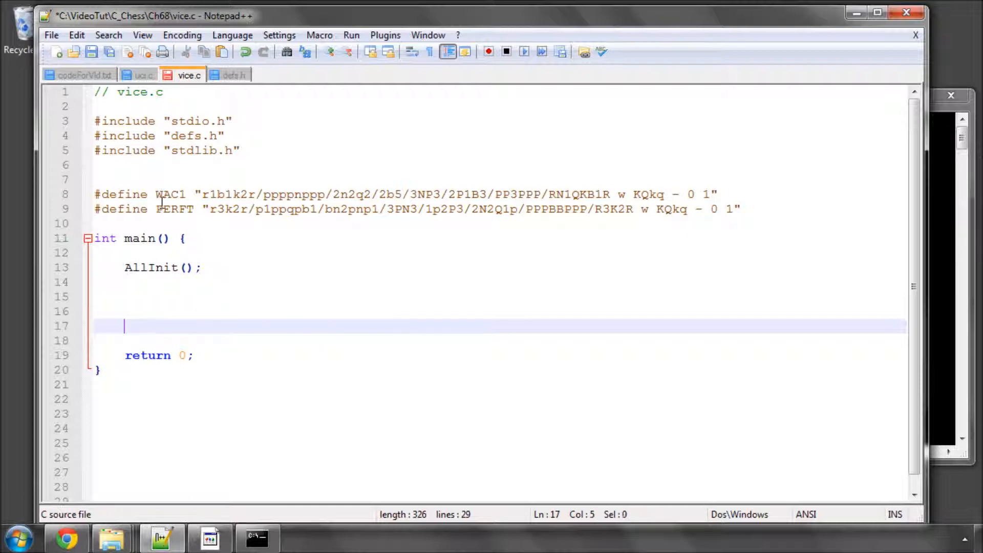
click(145, 75)
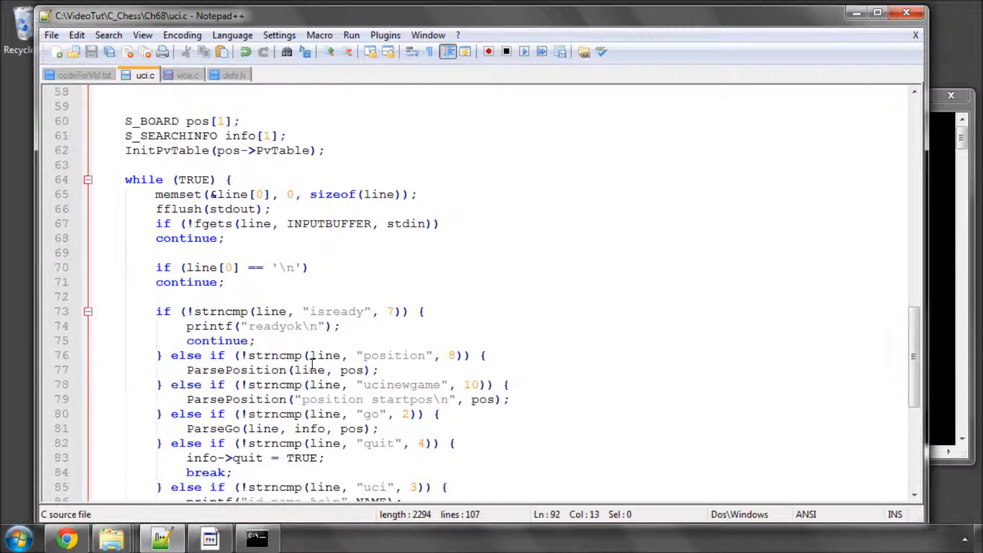
click(186, 75)
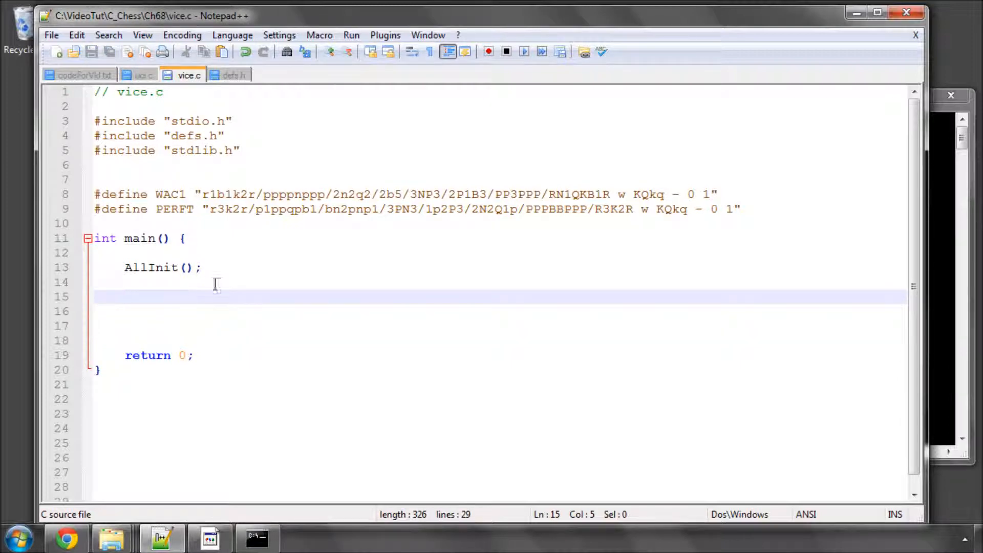
click(234, 75)
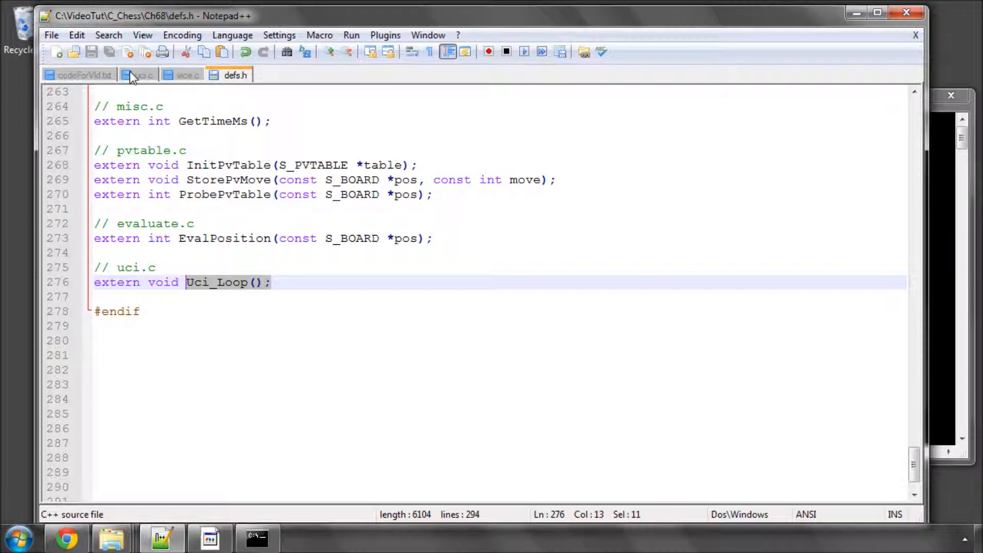
click(184, 75)
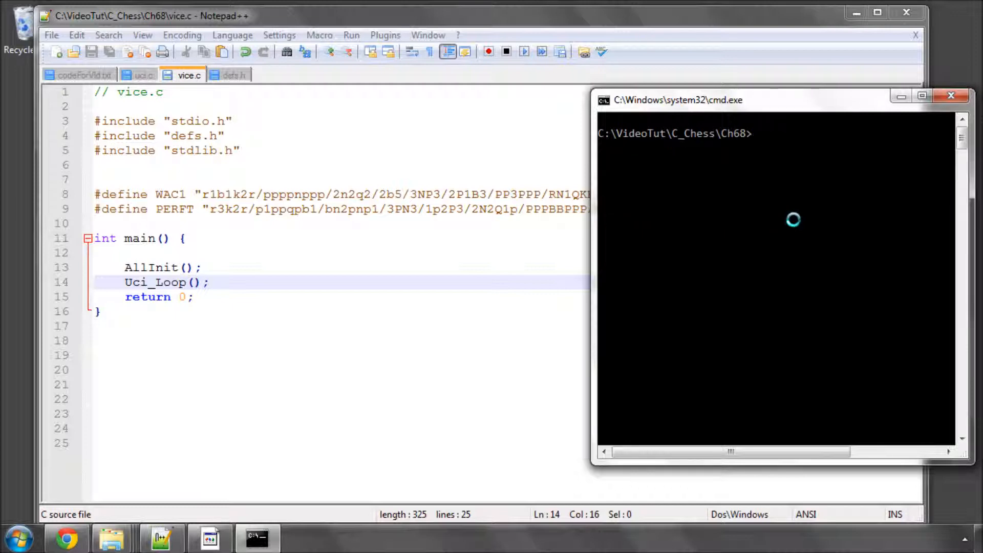
Run vice and send uci, isready, position startpos, then position startpos moves e2e4 e7e5.
text(uci)
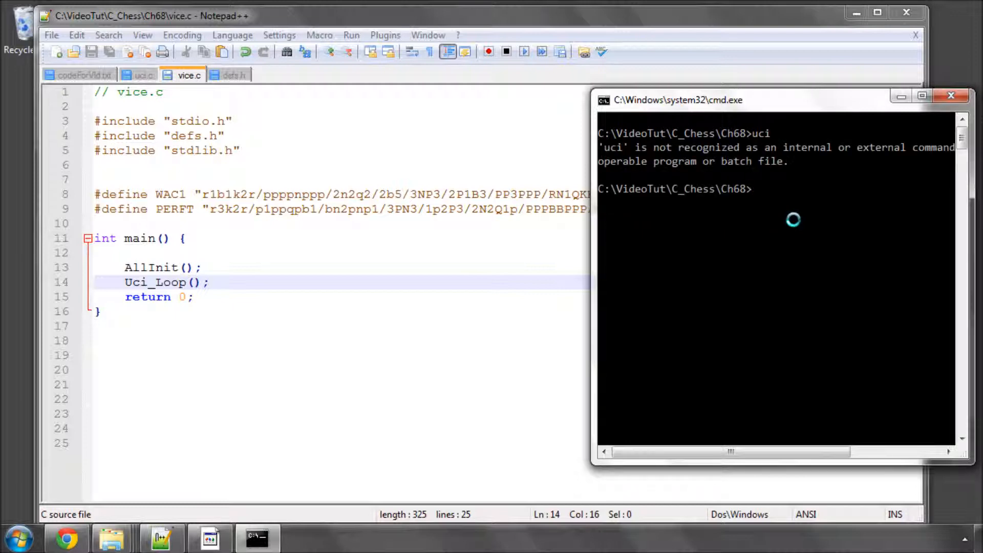
text(vice)
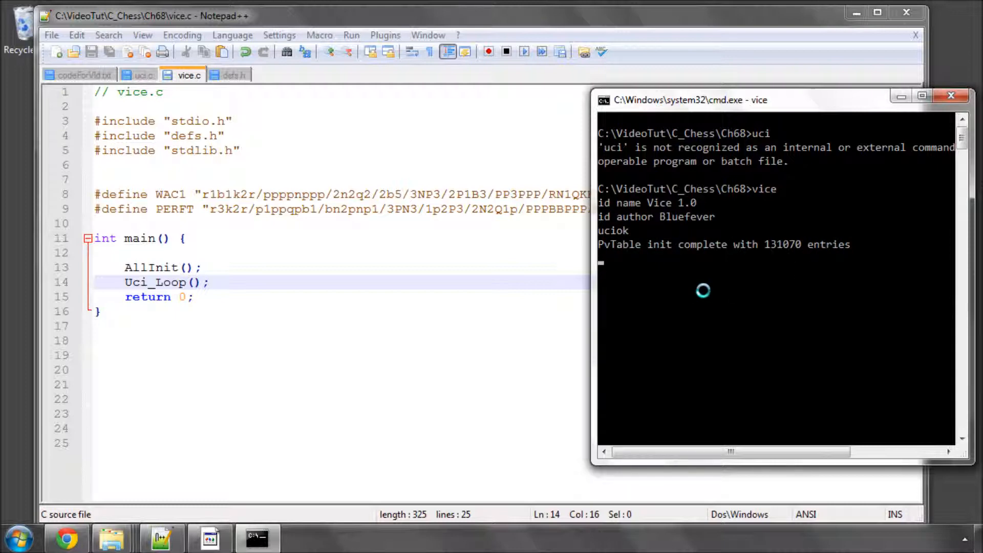
text(uci)
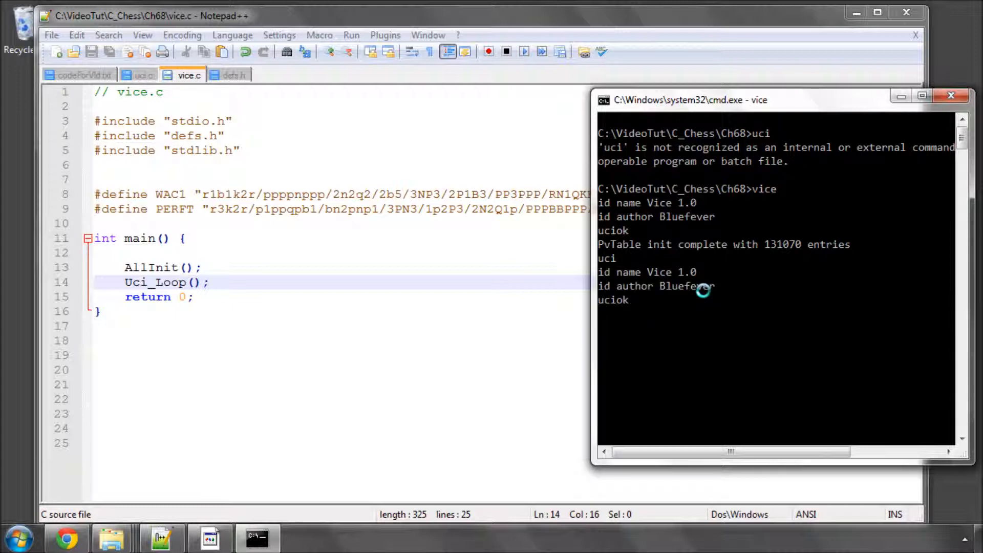
text(isready)
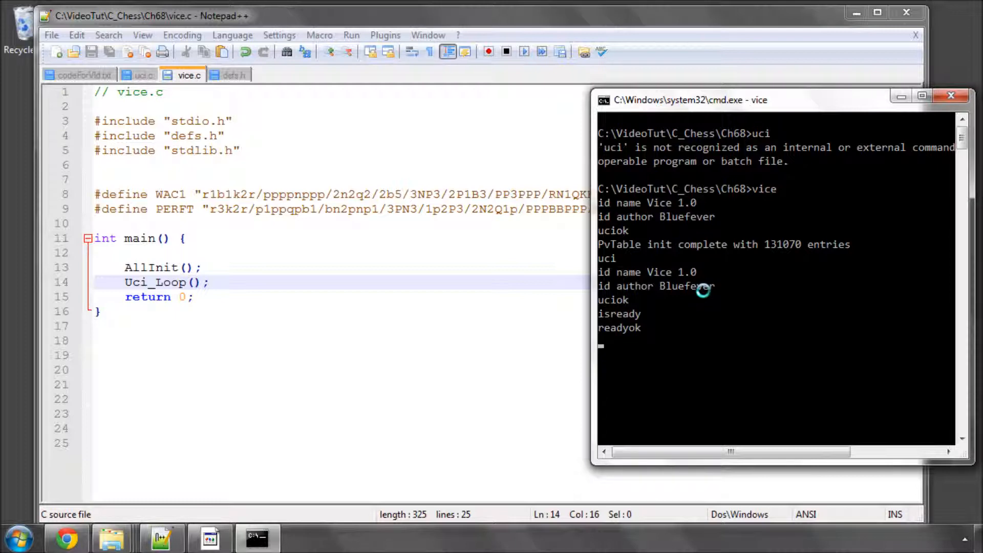
text(position start)
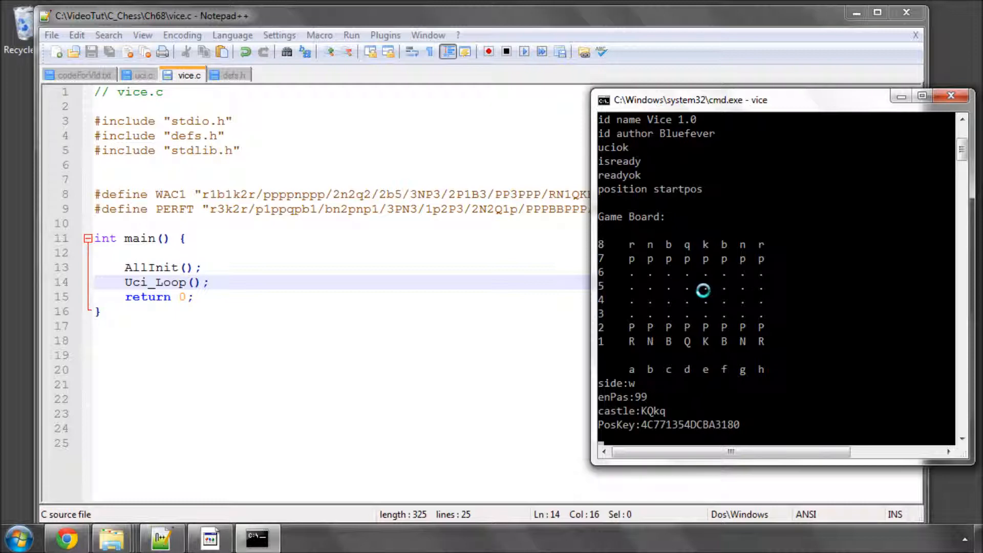
text(position startpos moves)
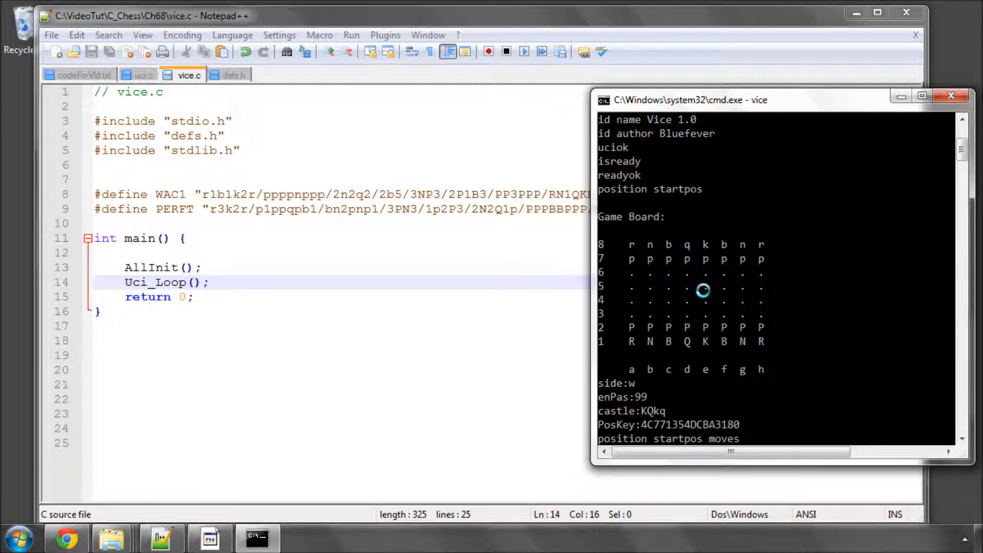
text(e2e4 e7e5)
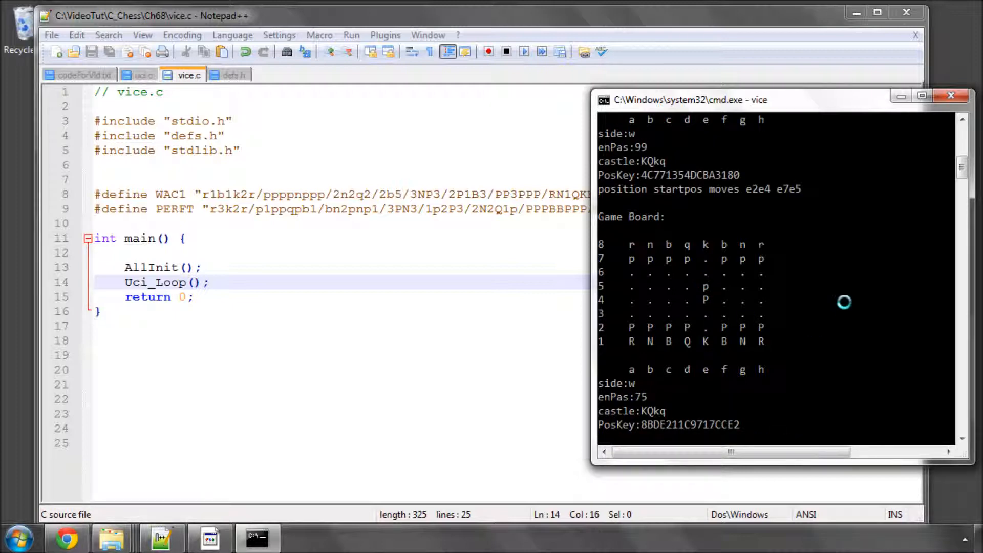
mouse_move(483, 312)
text(posit)
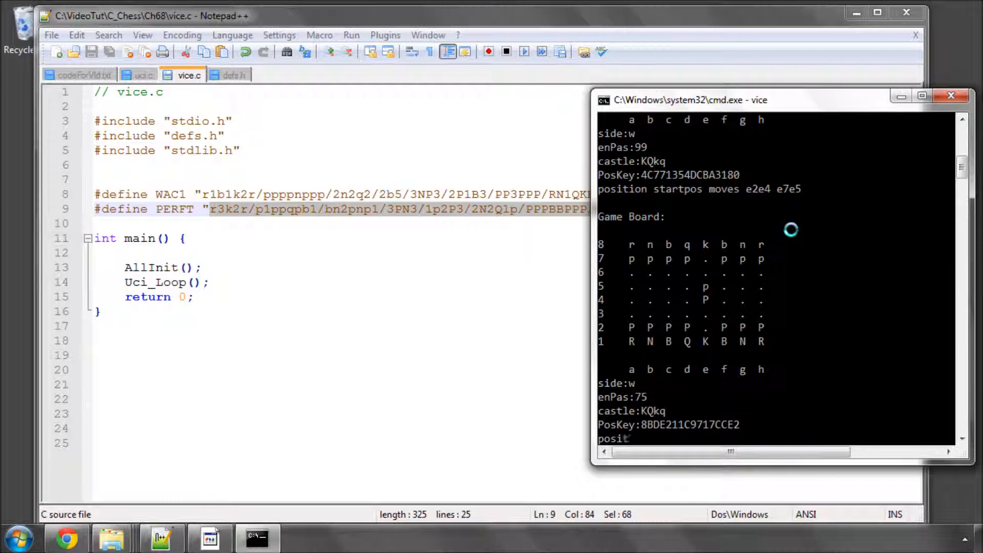
Send Vice the PERFT fen position with moves e1c1.
right_click(790, 230)
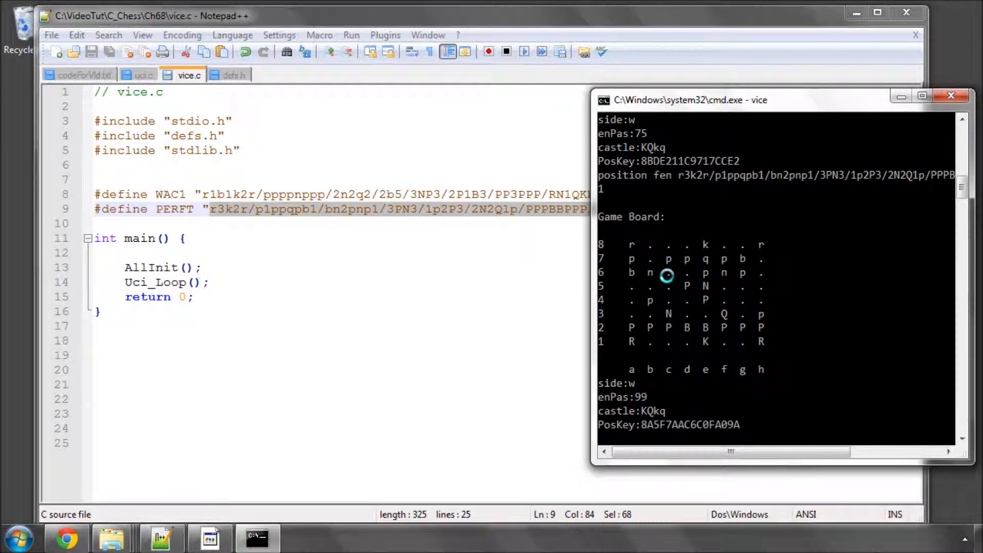
mouse_move(766, 284)
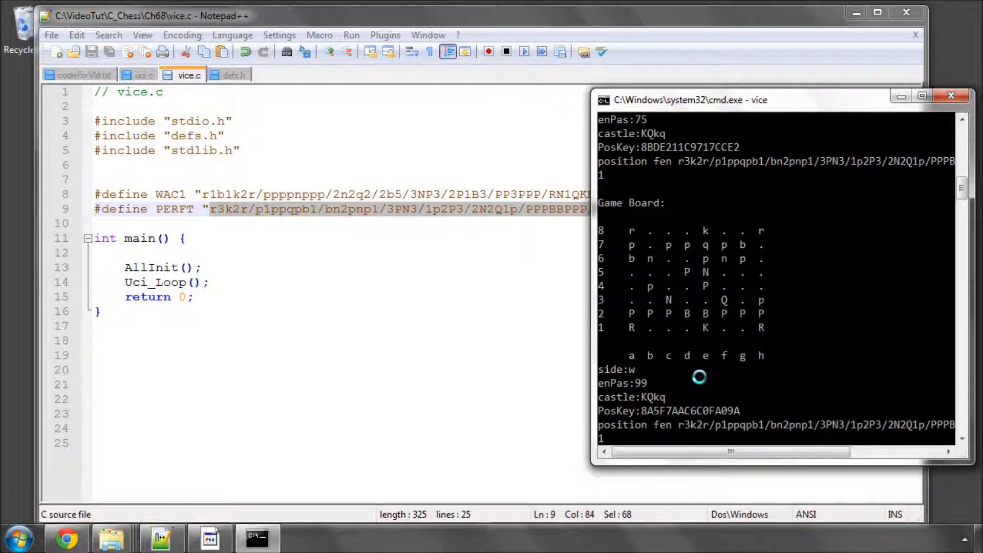
text(moves e2c1)
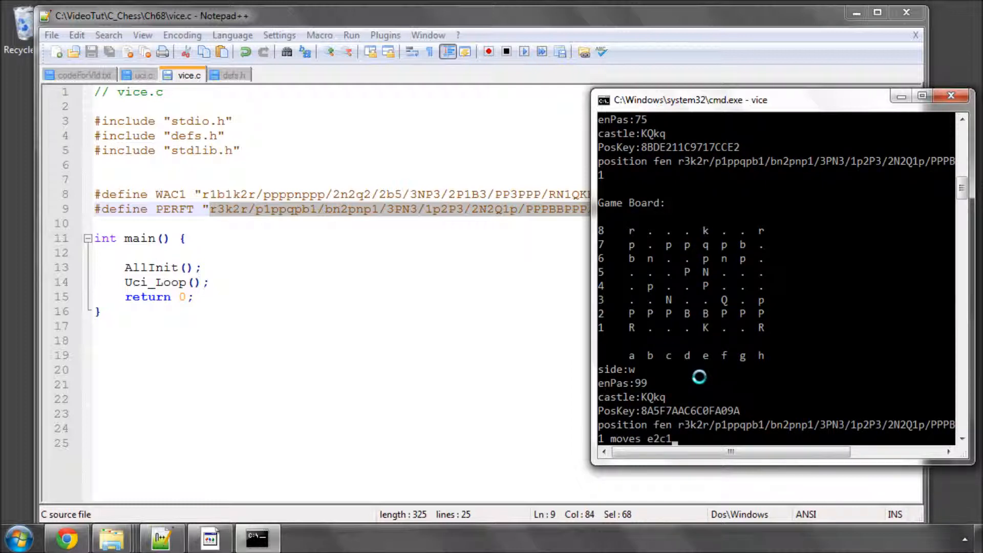
key(BackSpace)
text(1)
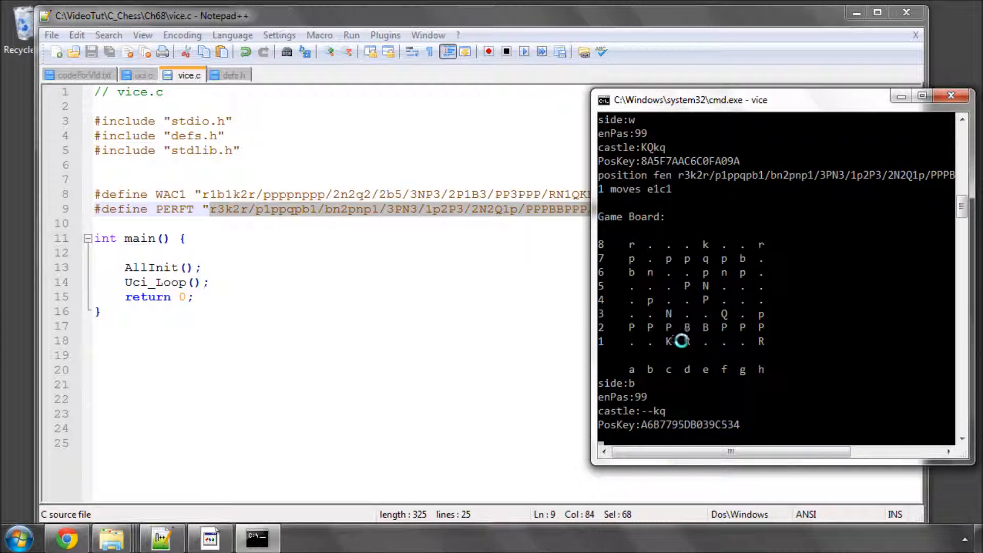
mouse_move(715, 396)
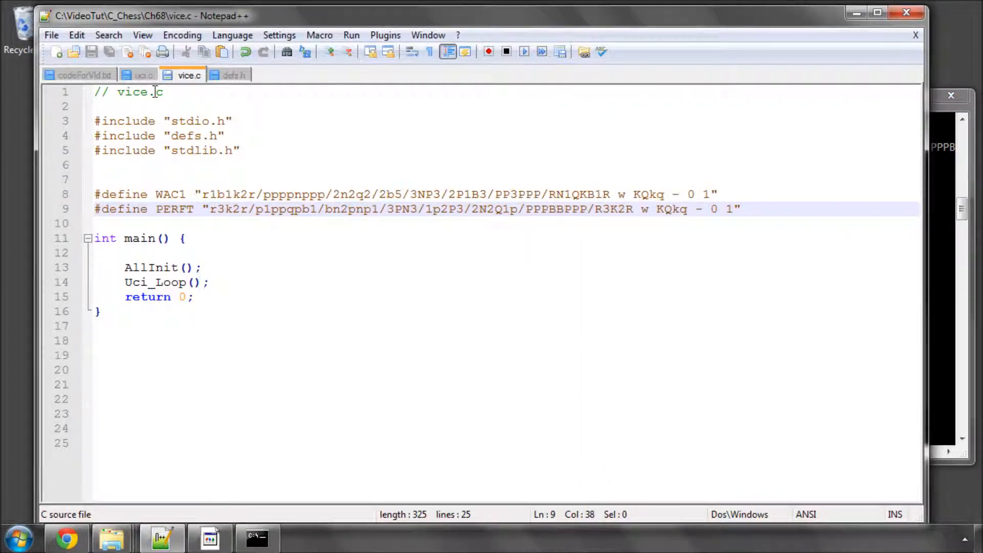
Show uci.c from the top with the cursor on the empty ParseGo function.
click(145, 75)
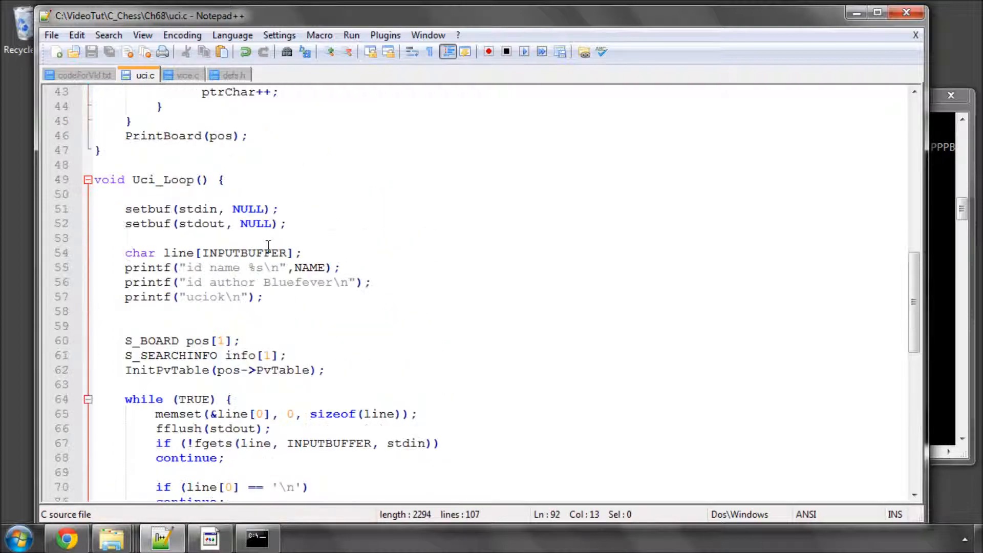
scroll(up, 3)
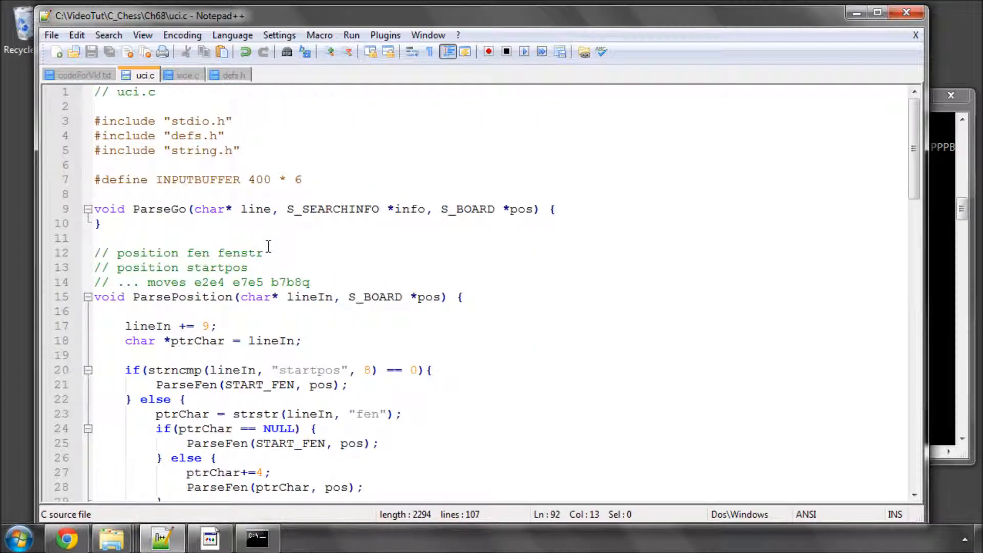
click(558, 209)
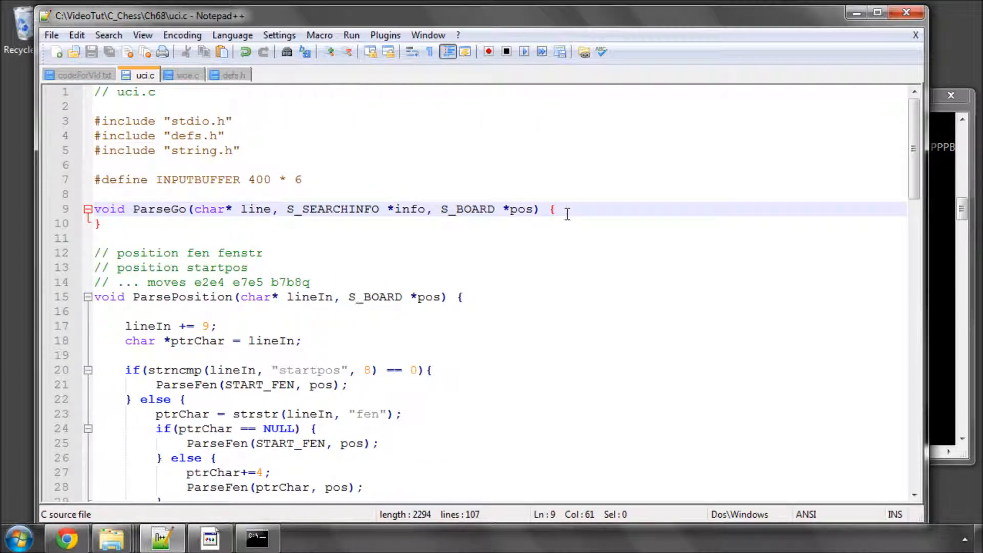